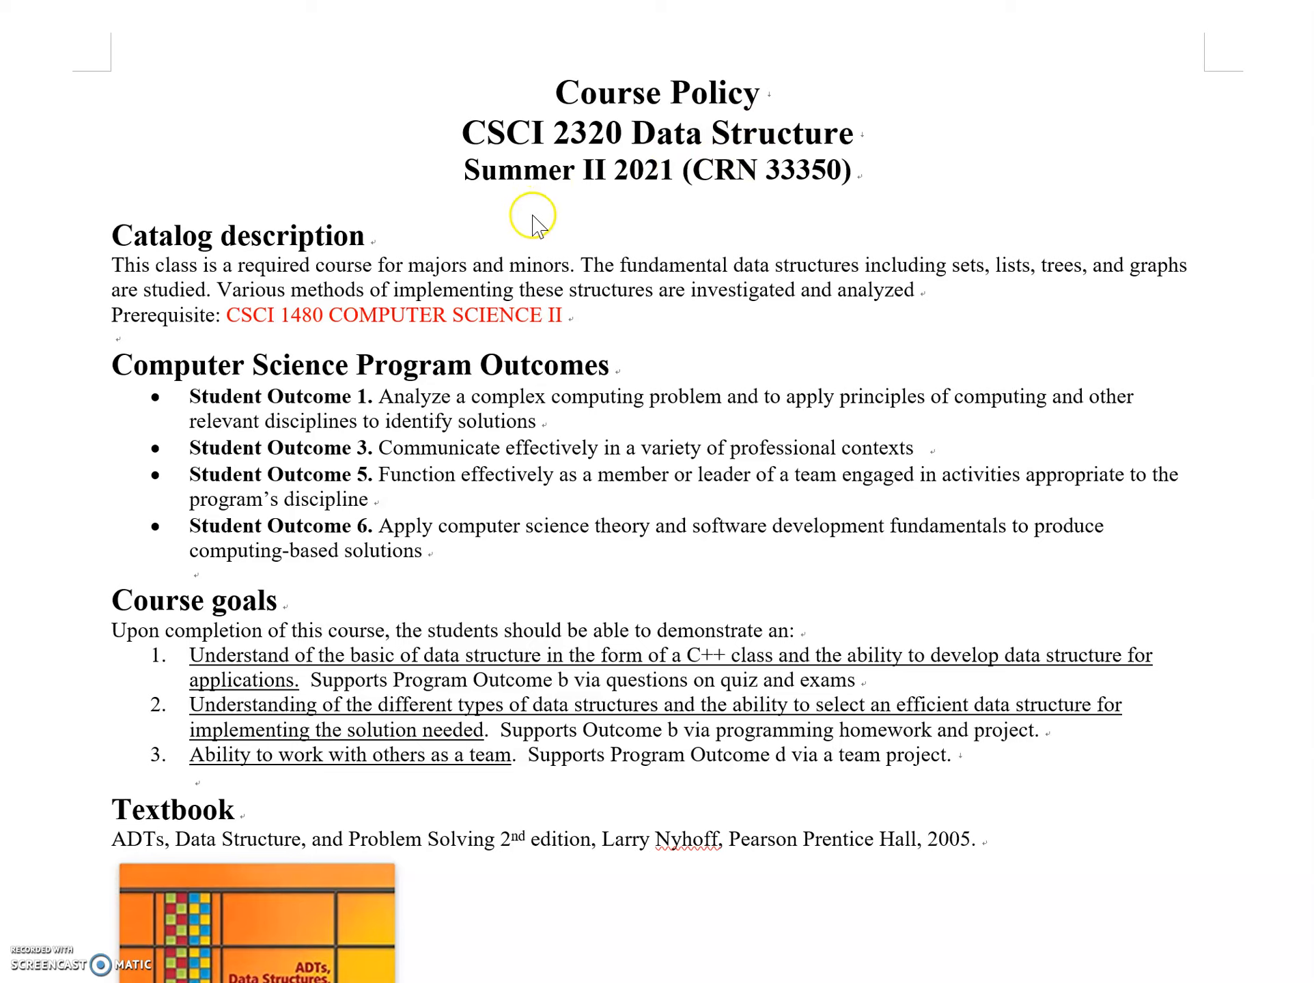
mouse_move(295, 274)
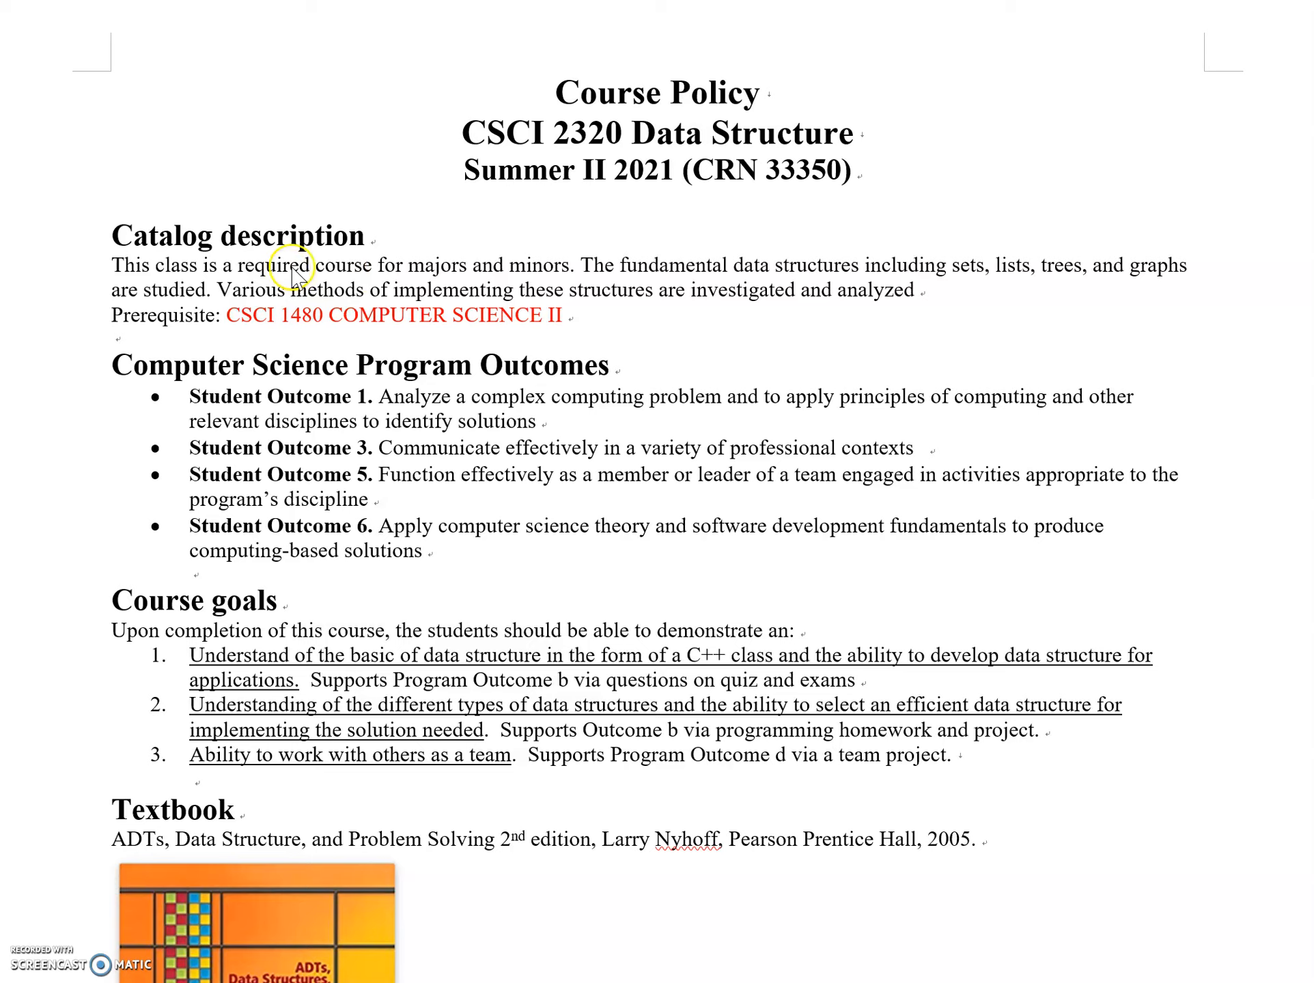
mouse_move(533, 259)
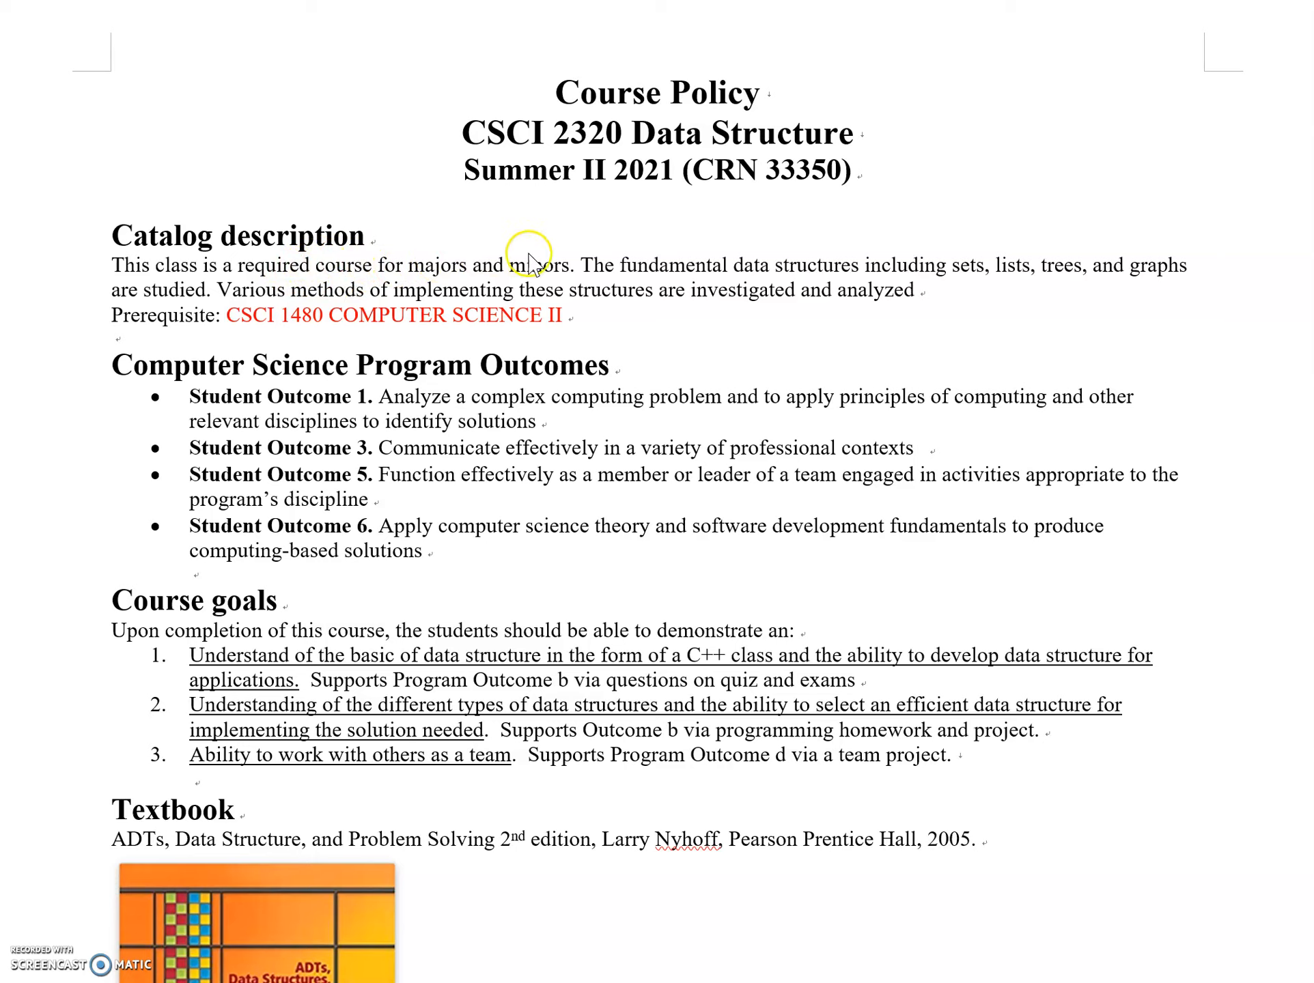
mouse_move(633, 276)
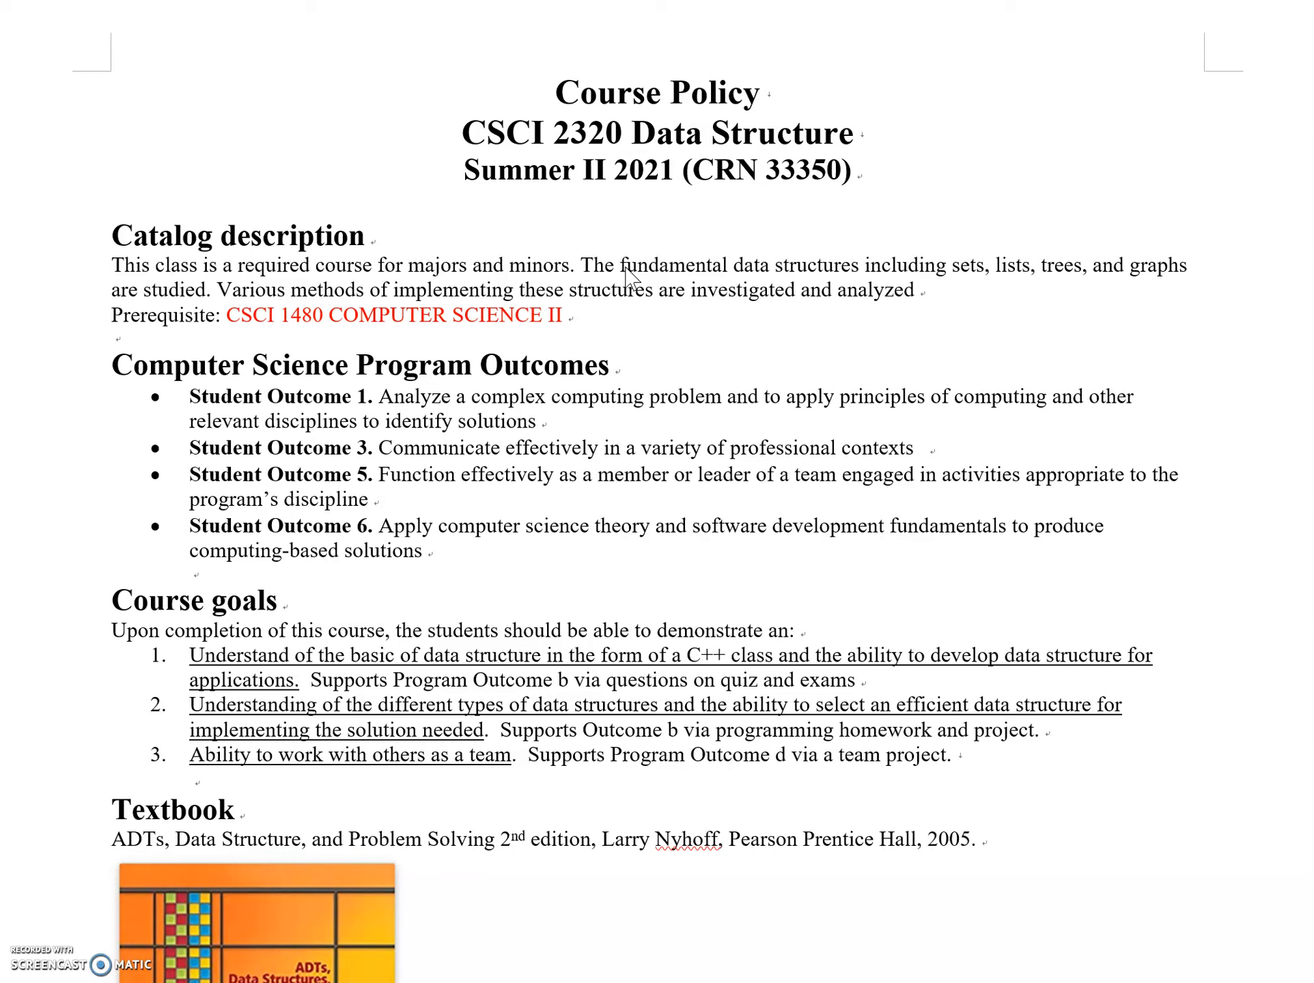
mouse_move(321, 332)
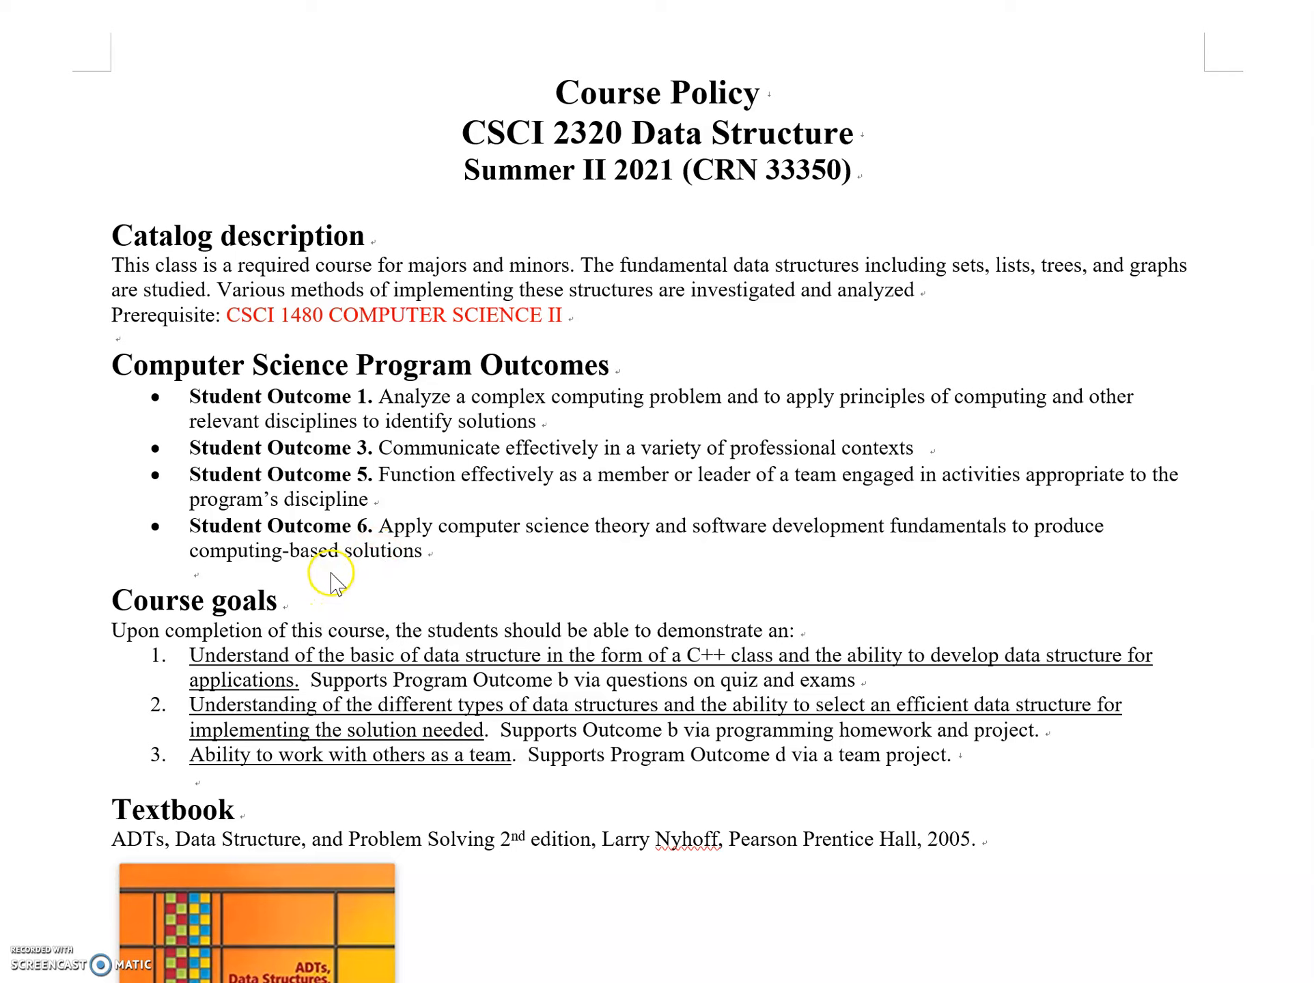
mouse_move(431, 549)
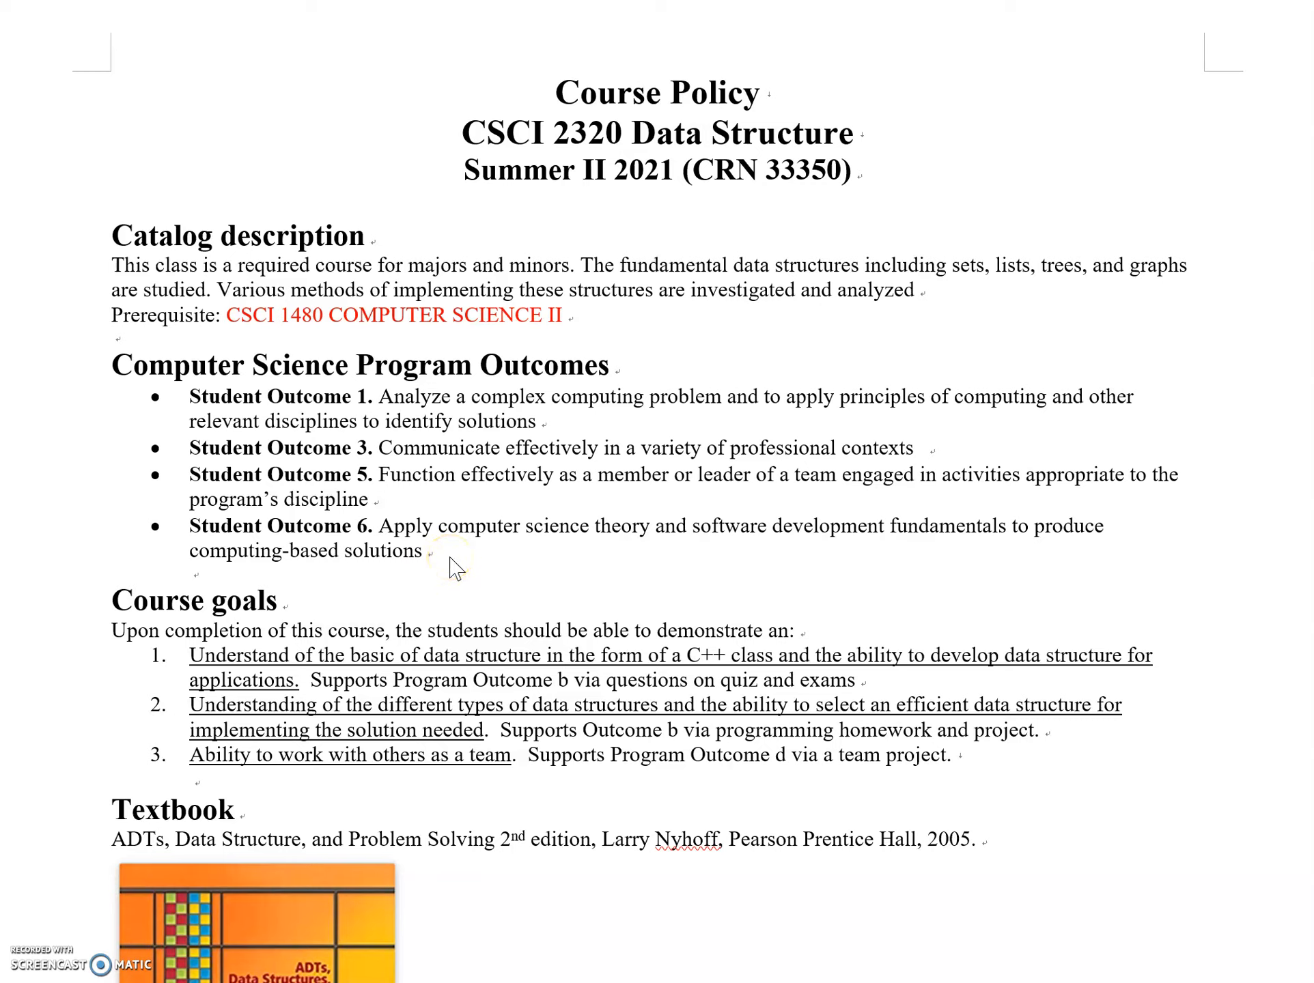
mouse_move(499, 507)
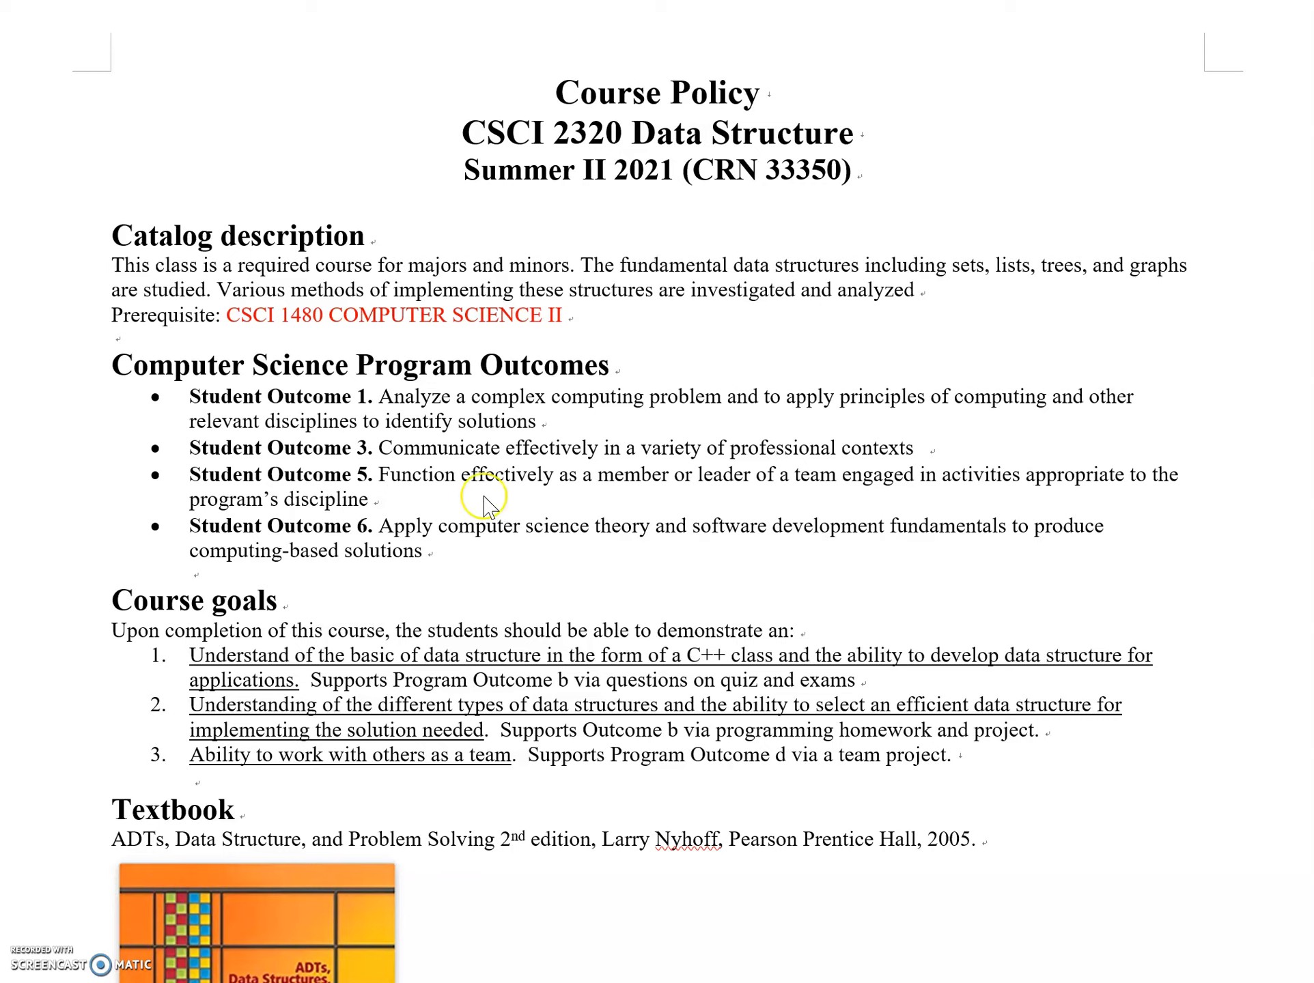
mouse_move(490, 502)
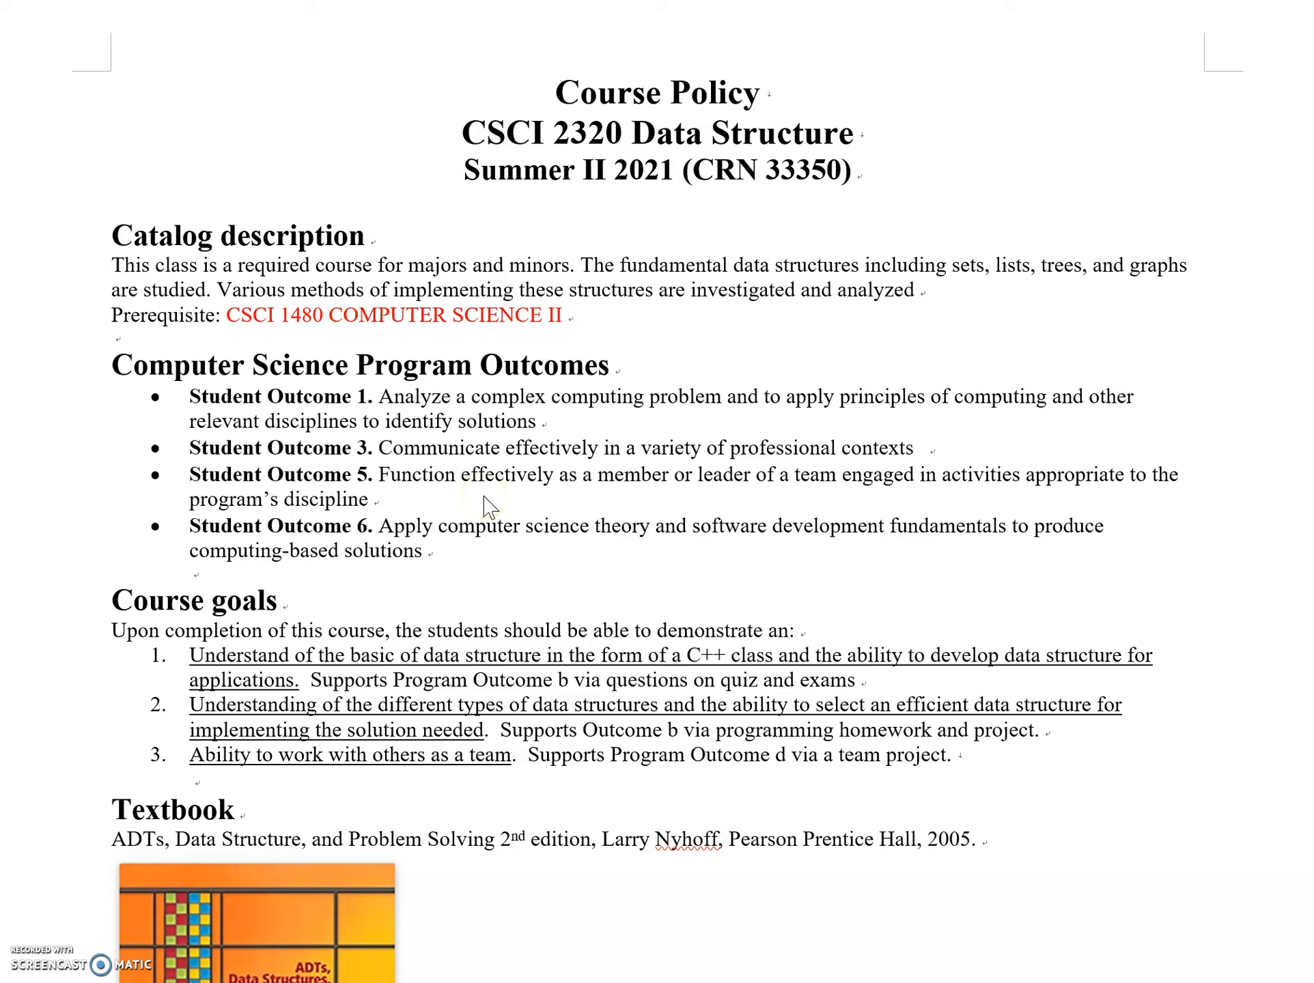
Scroll the syllabus down to the Textbook cover, Reference list and Course Description topics.
scroll(down, 3)
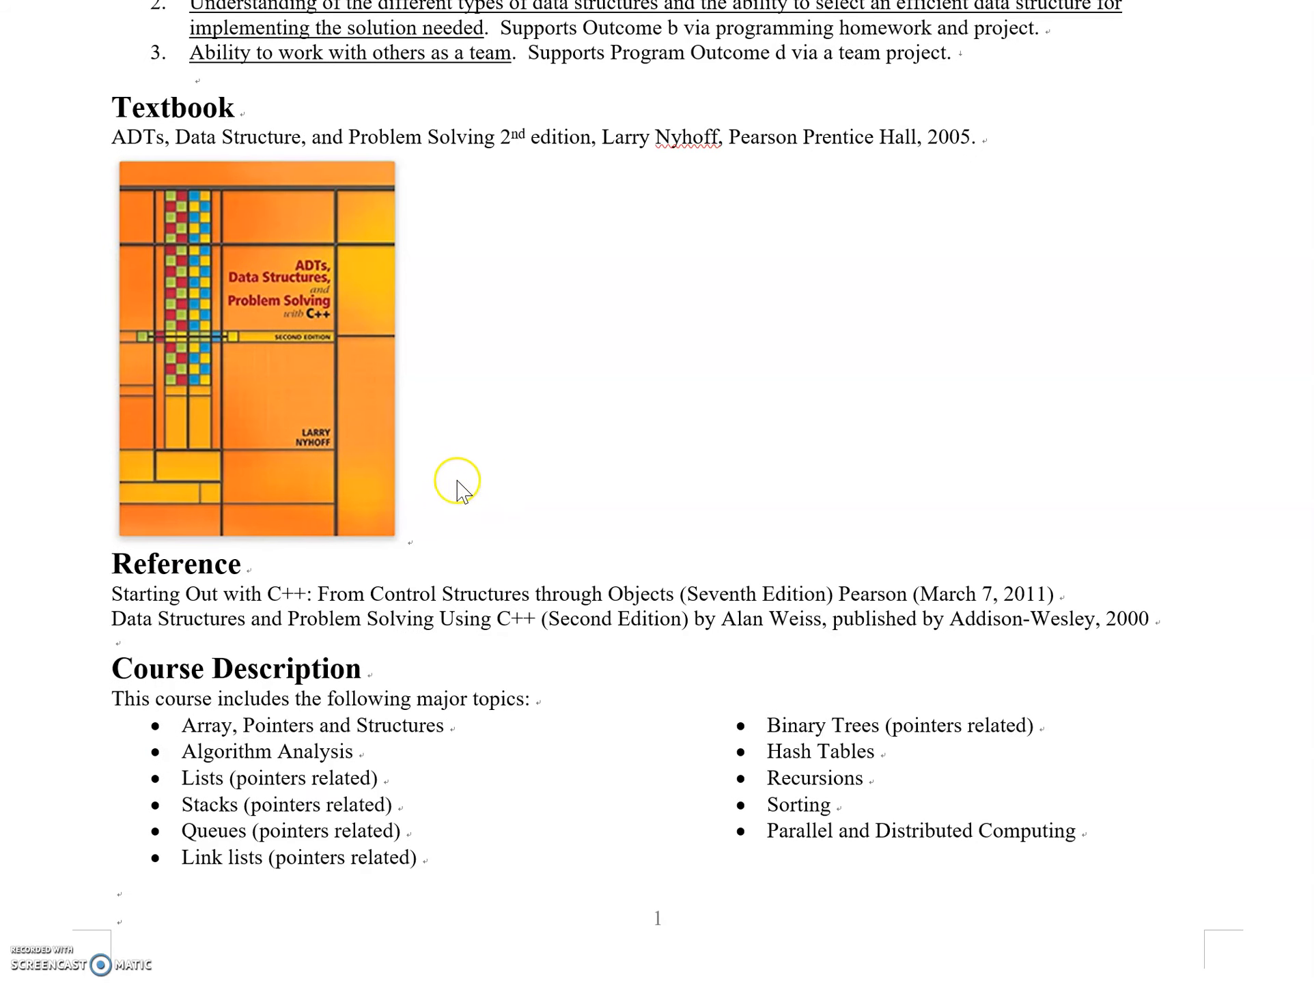
mouse_move(423, 329)
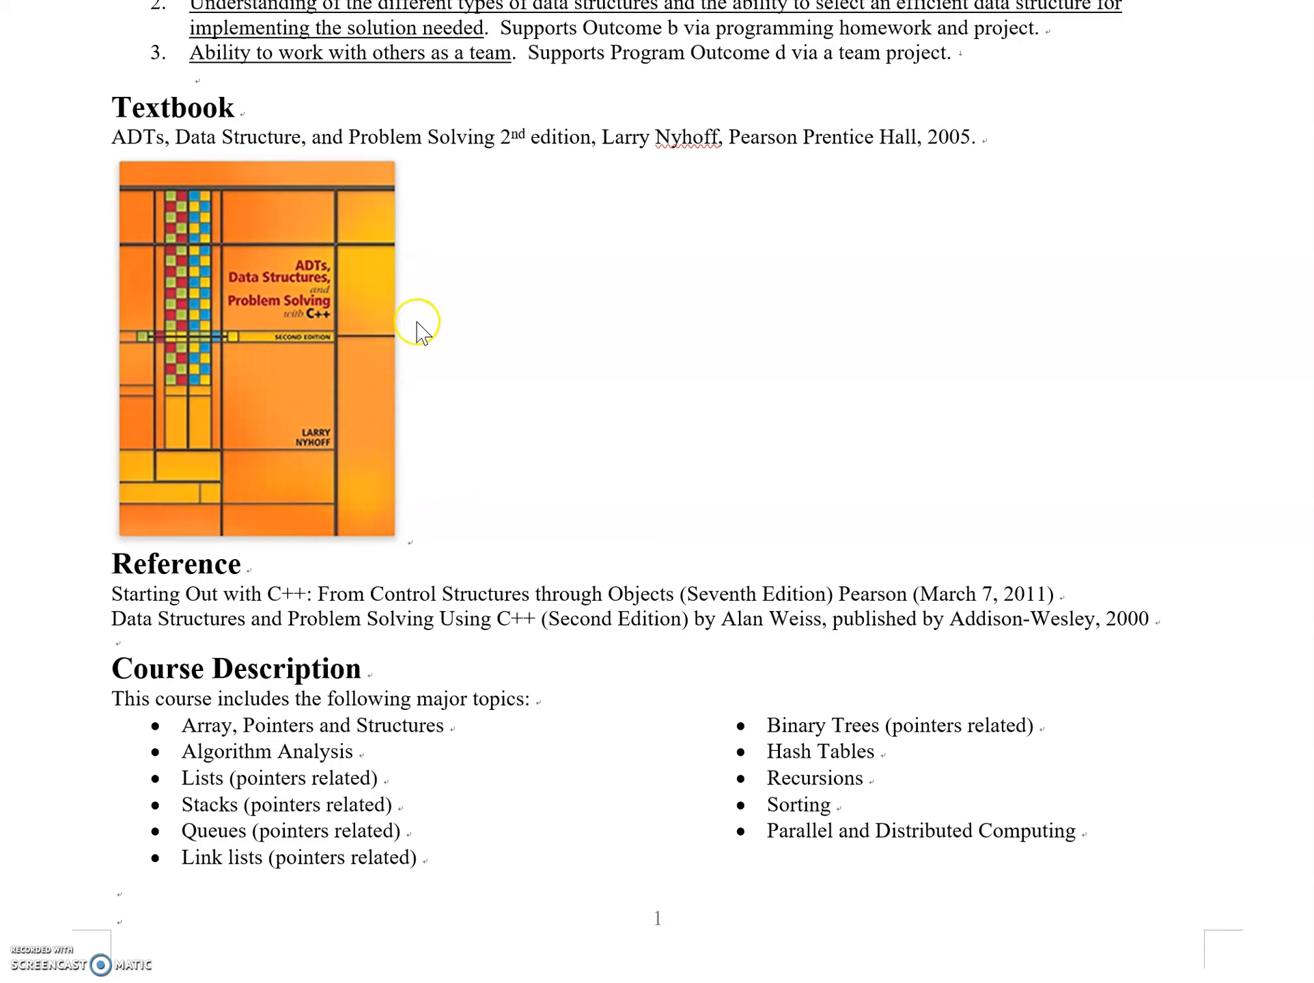
mouse_move(557, 449)
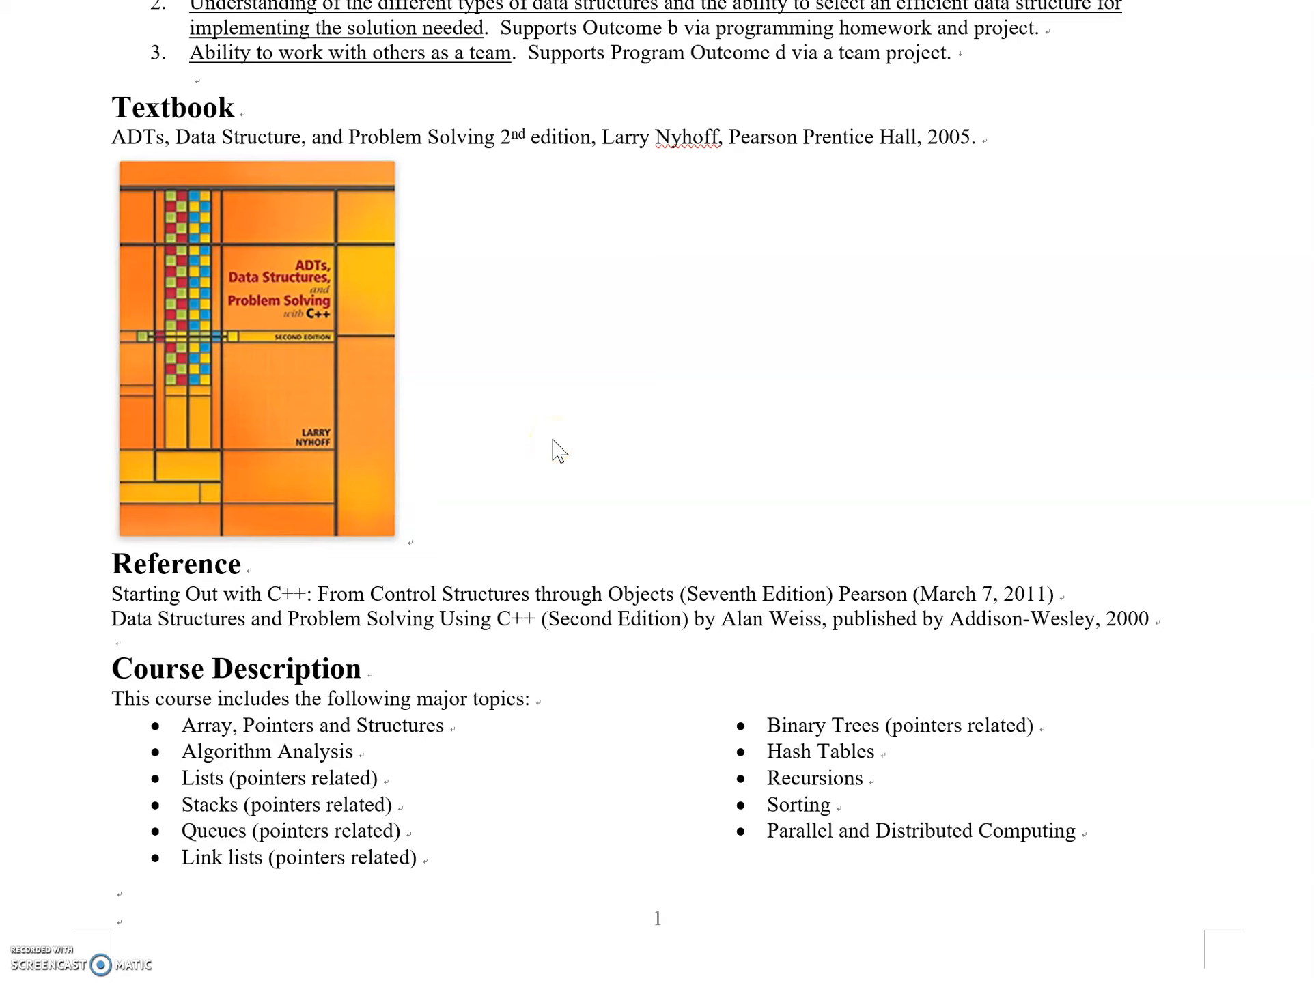
mouse_move(607, 294)
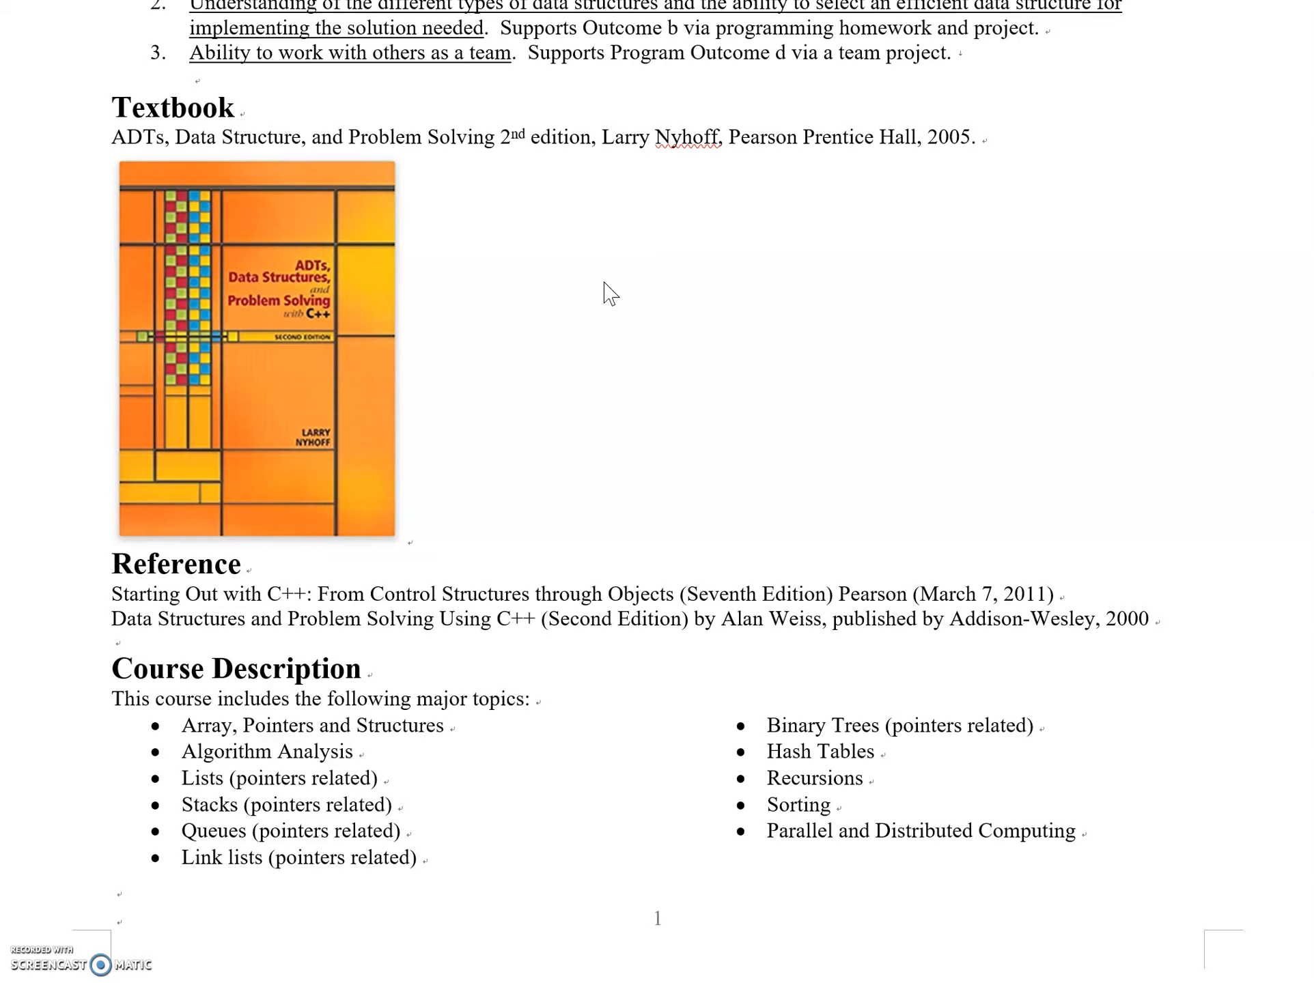
click(609, 282)
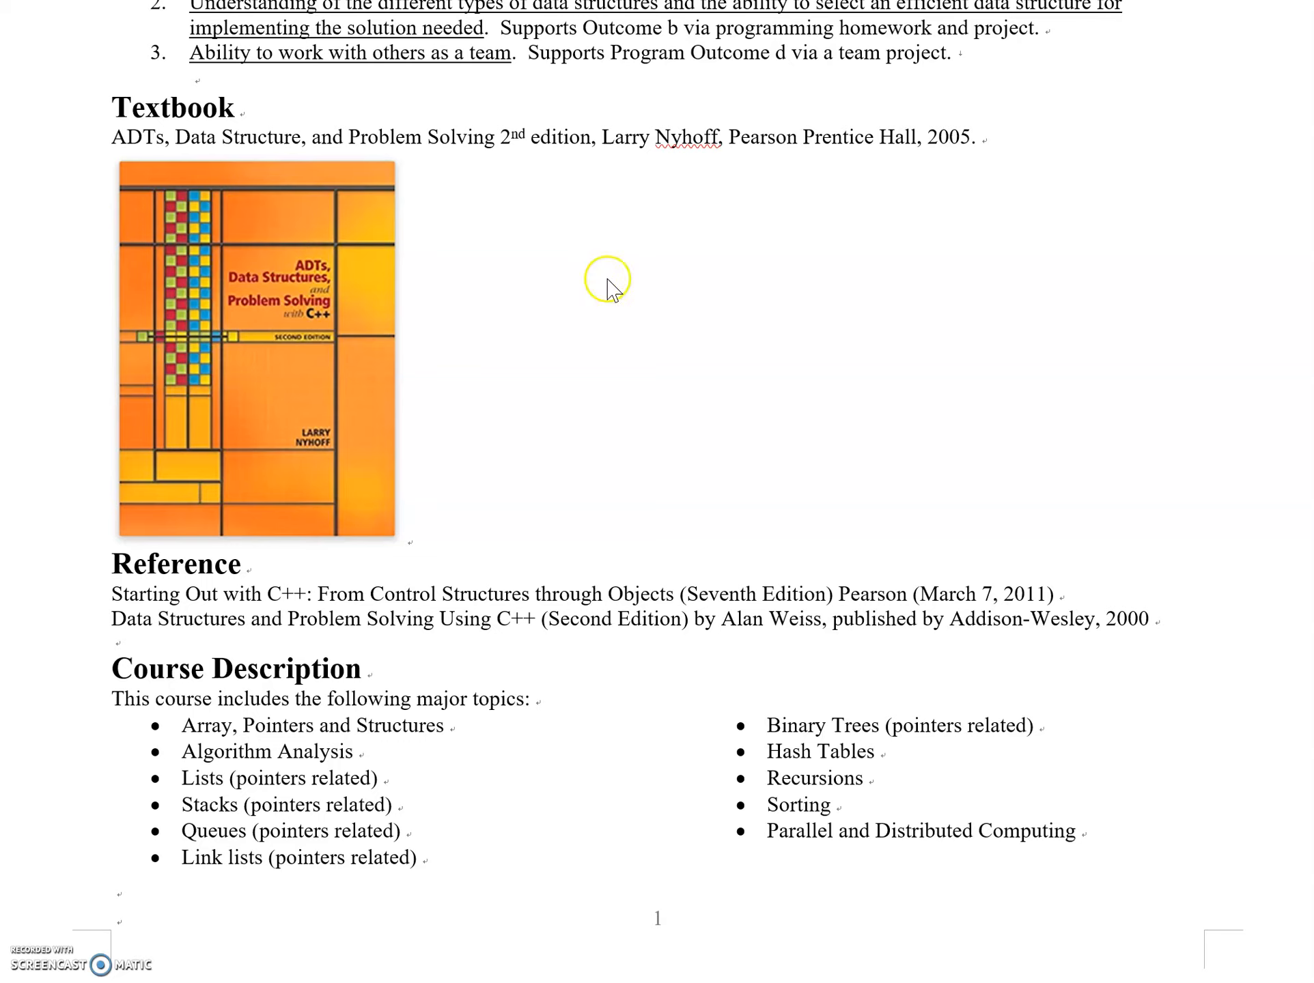
mouse_move(577, 527)
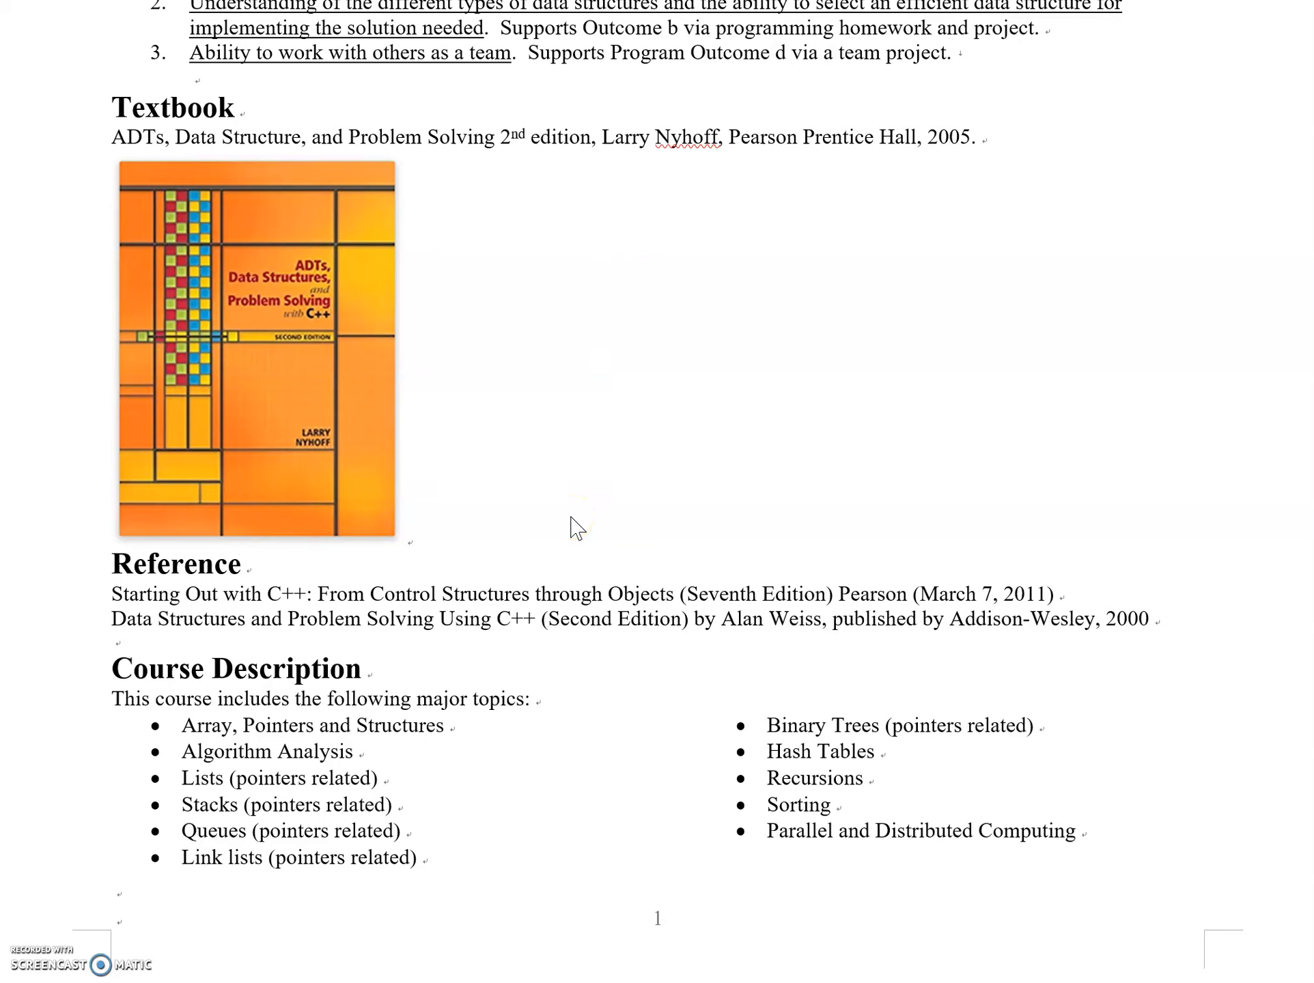
mouse_move(574, 527)
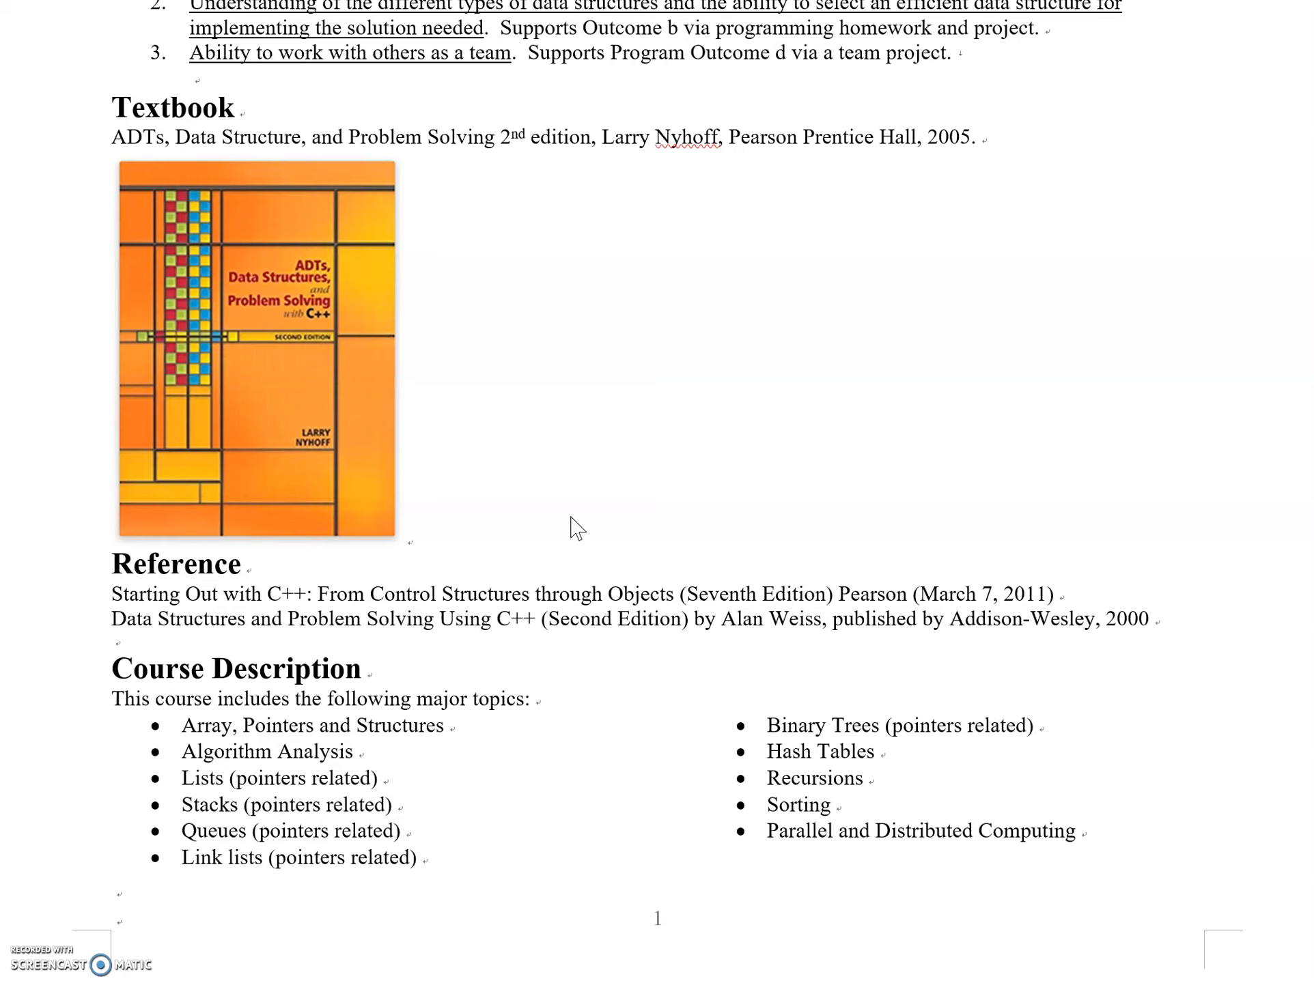
click(560, 489)
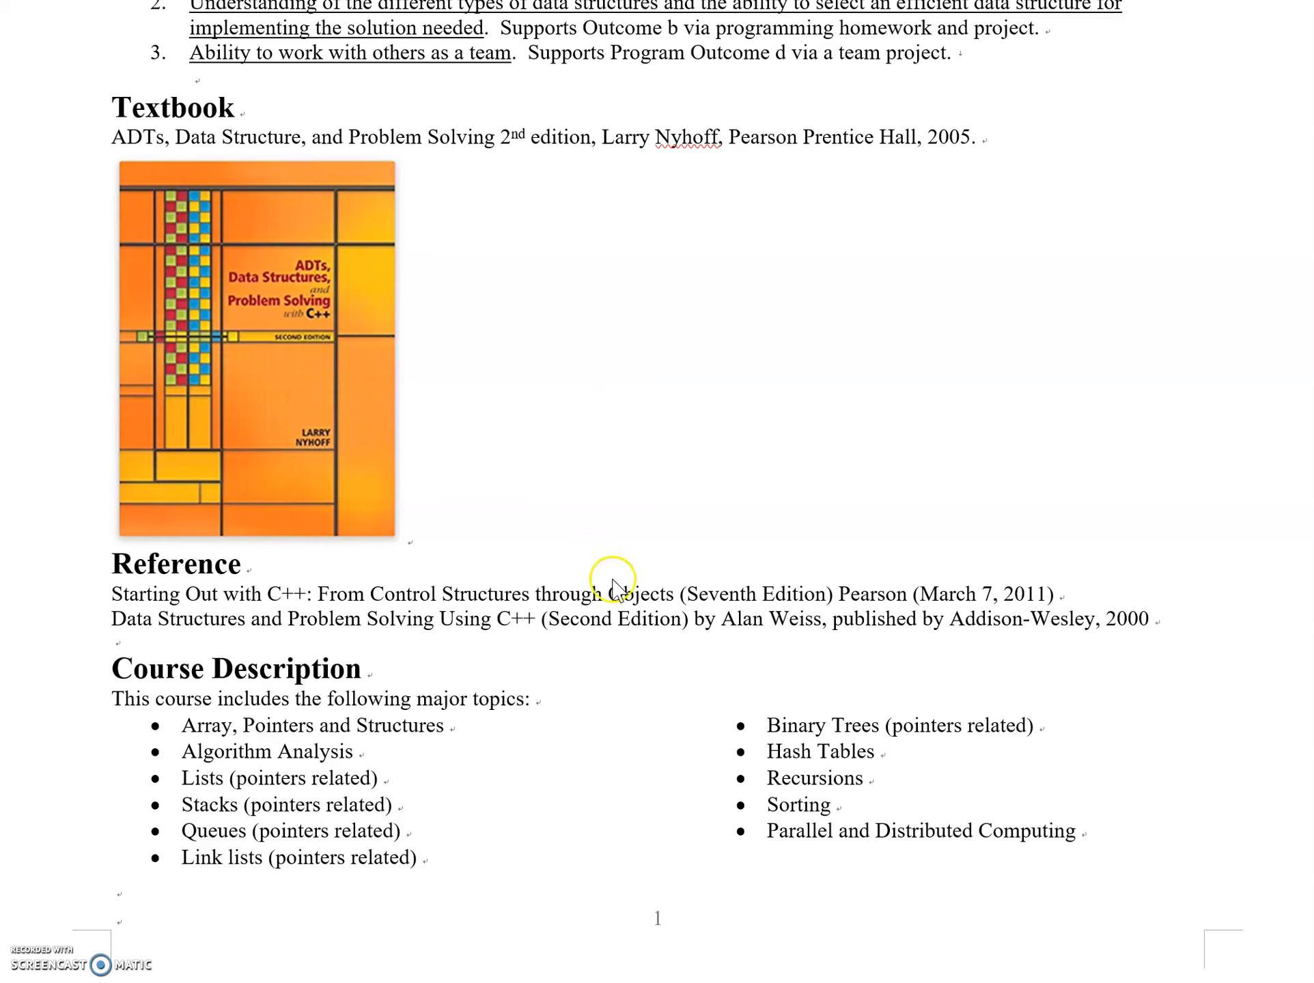
mouse_move(541, 601)
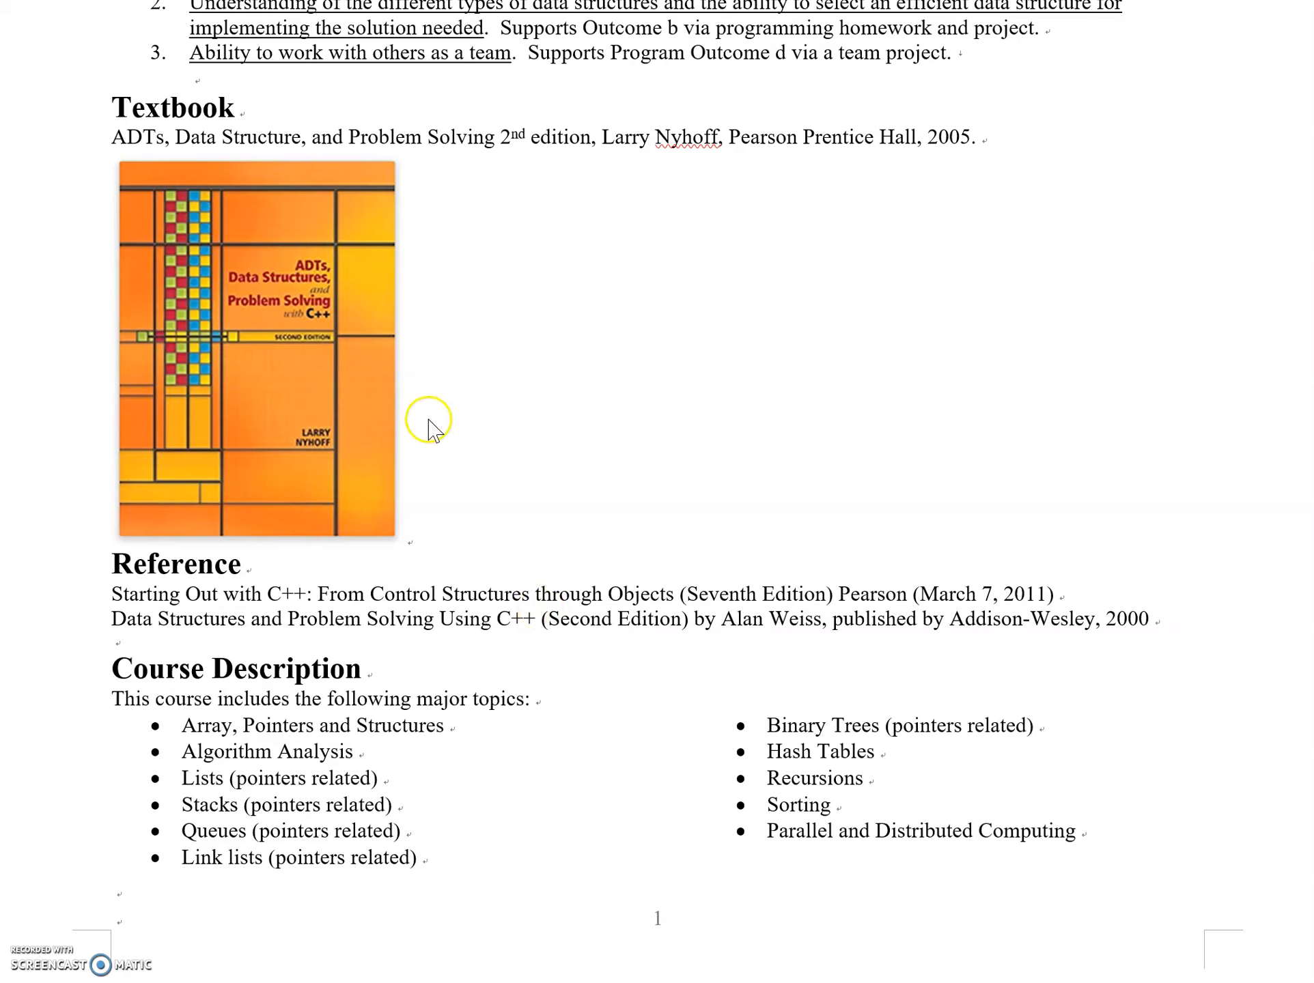
mouse_move(553, 515)
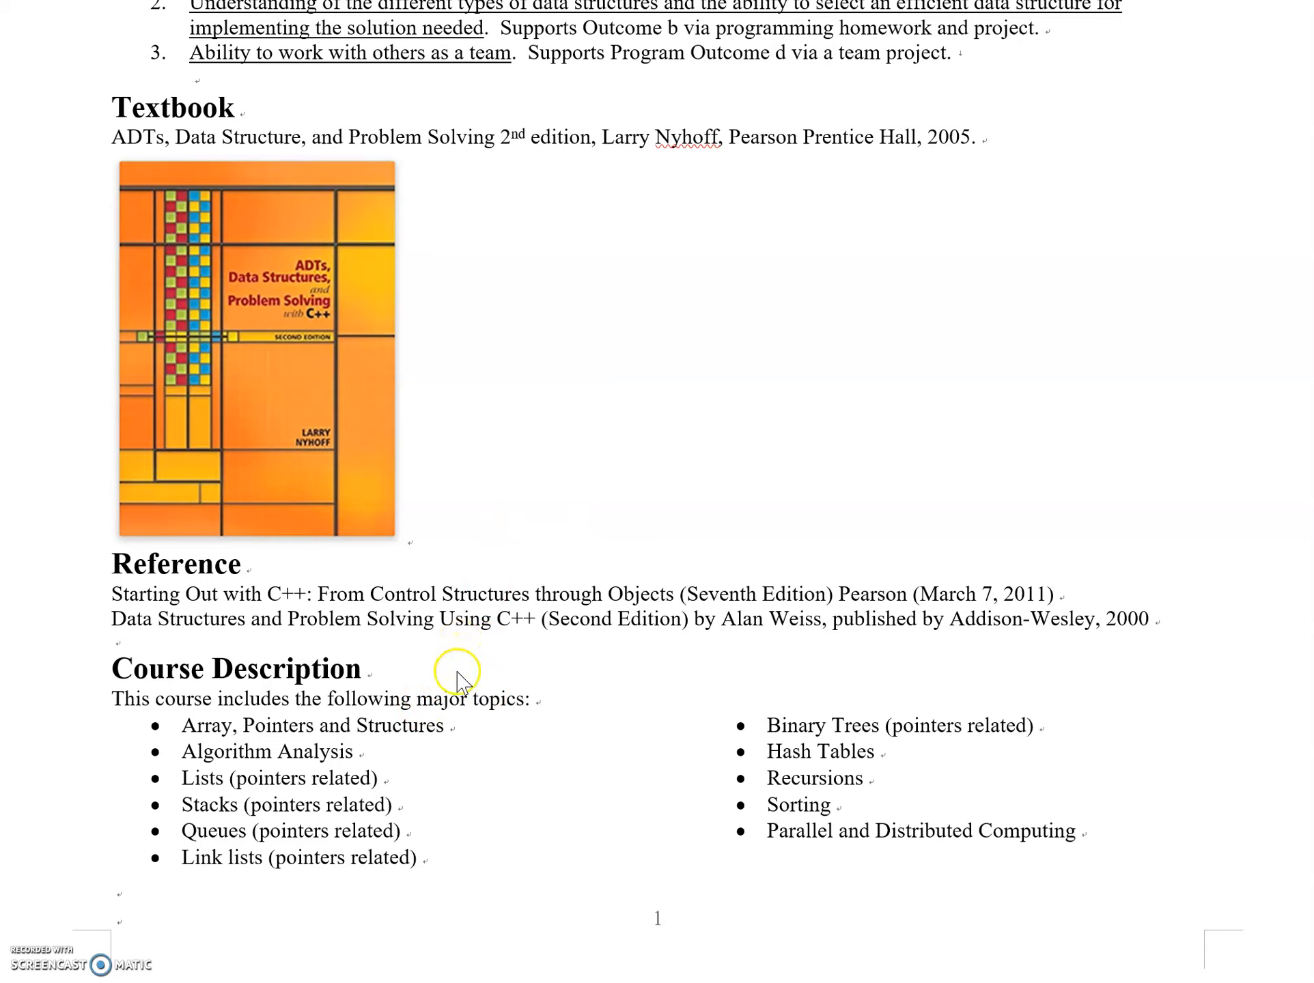
mouse_move(466, 660)
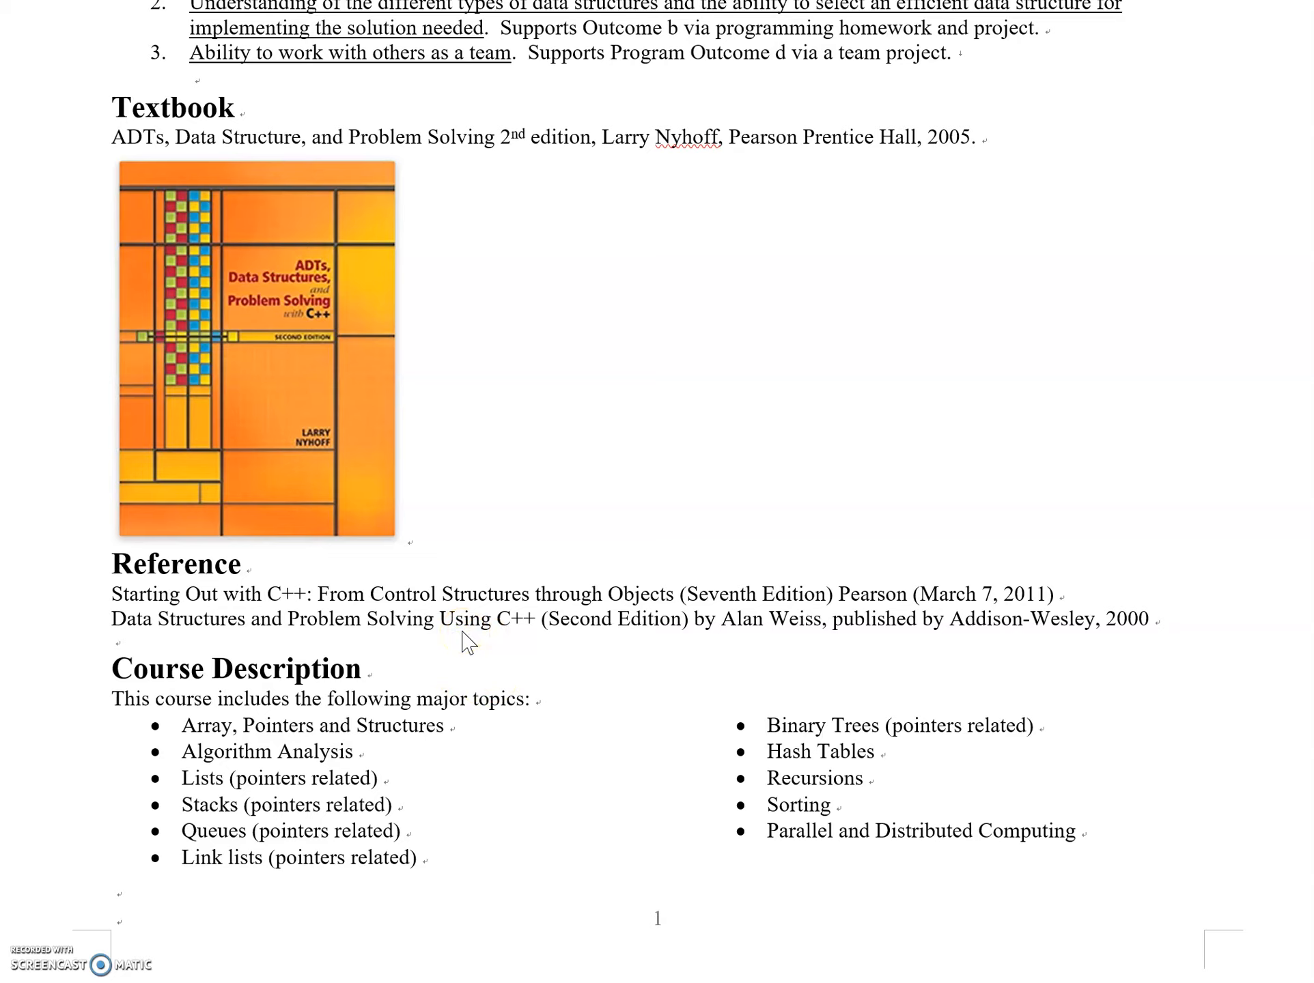
click(463, 642)
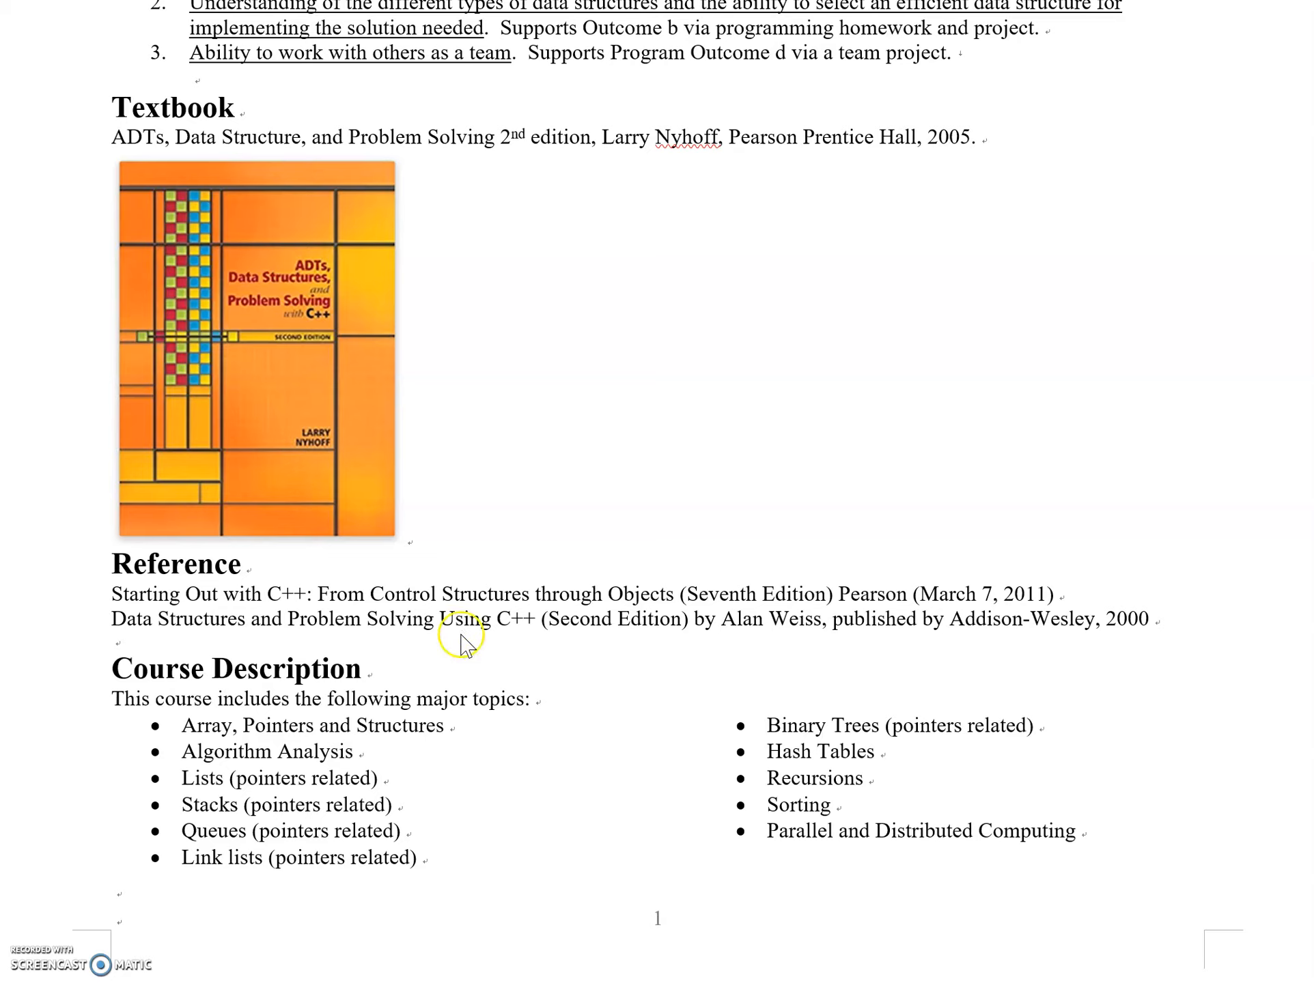
mouse_move(402, 760)
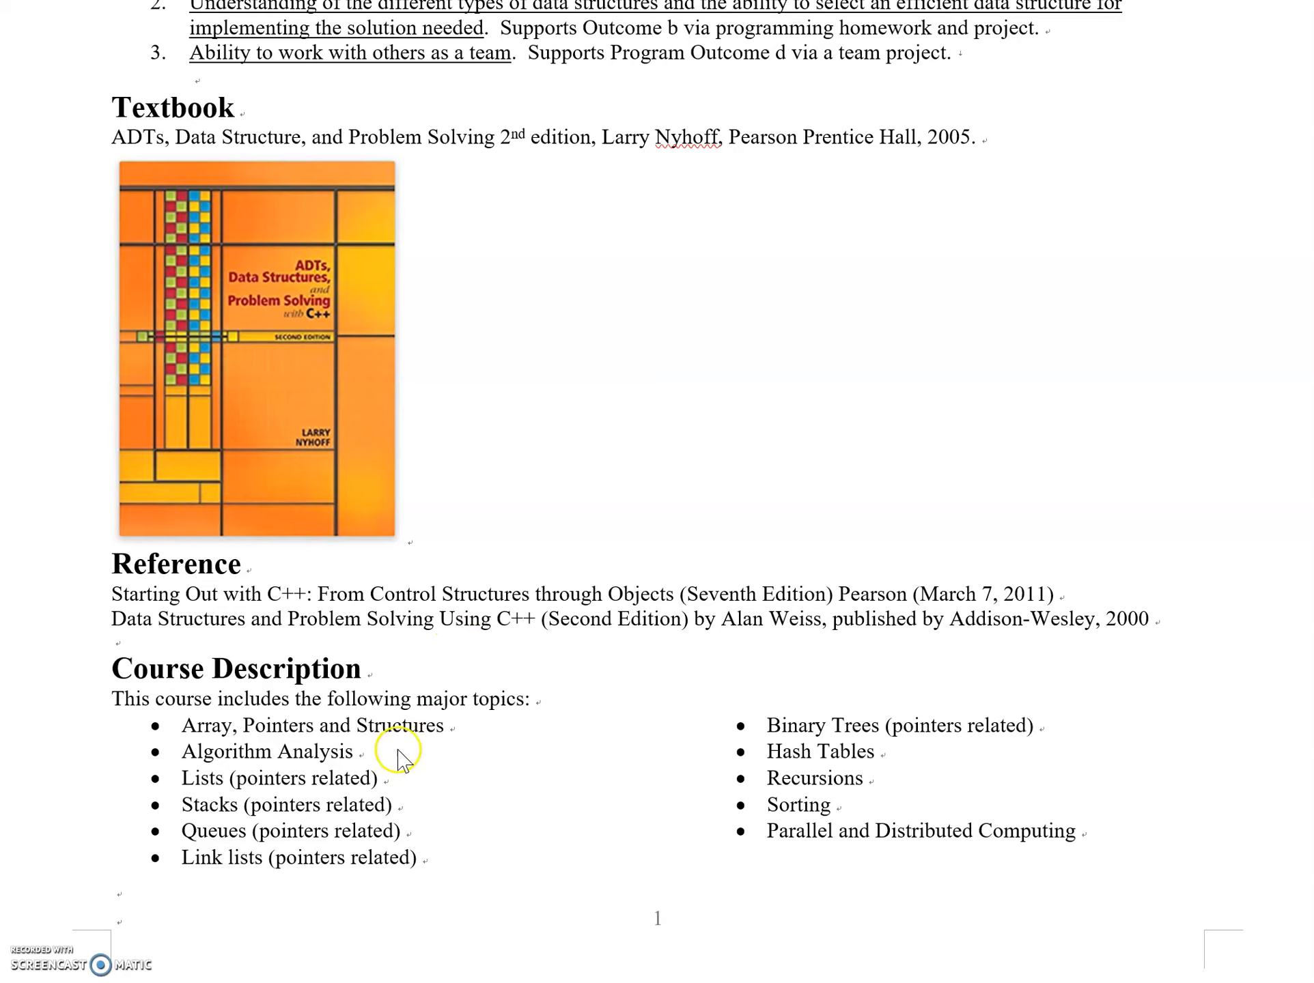
mouse_move(198, 738)
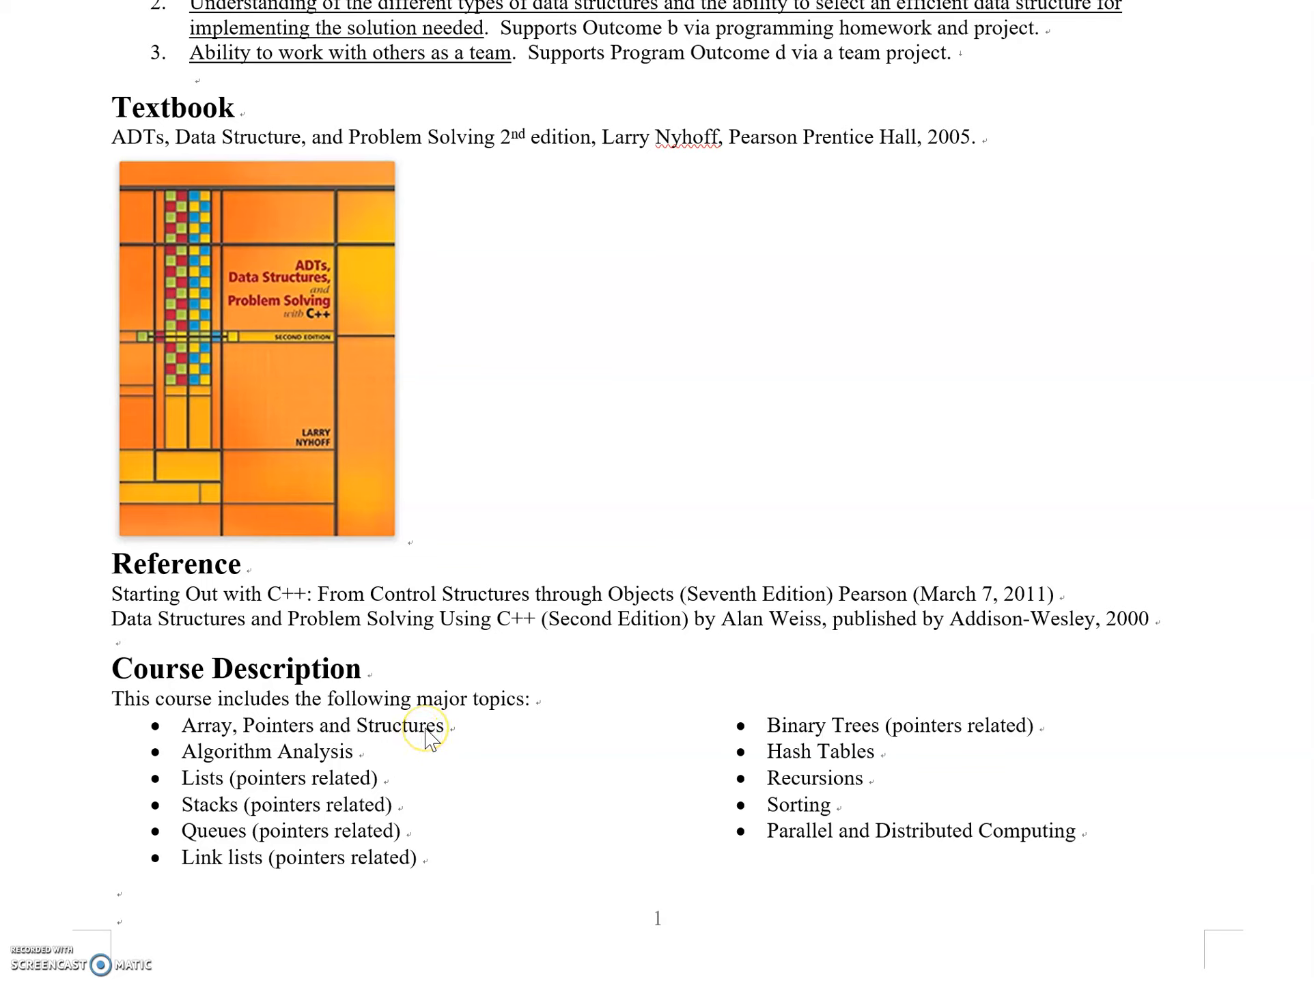
mouse_move(366, 764)
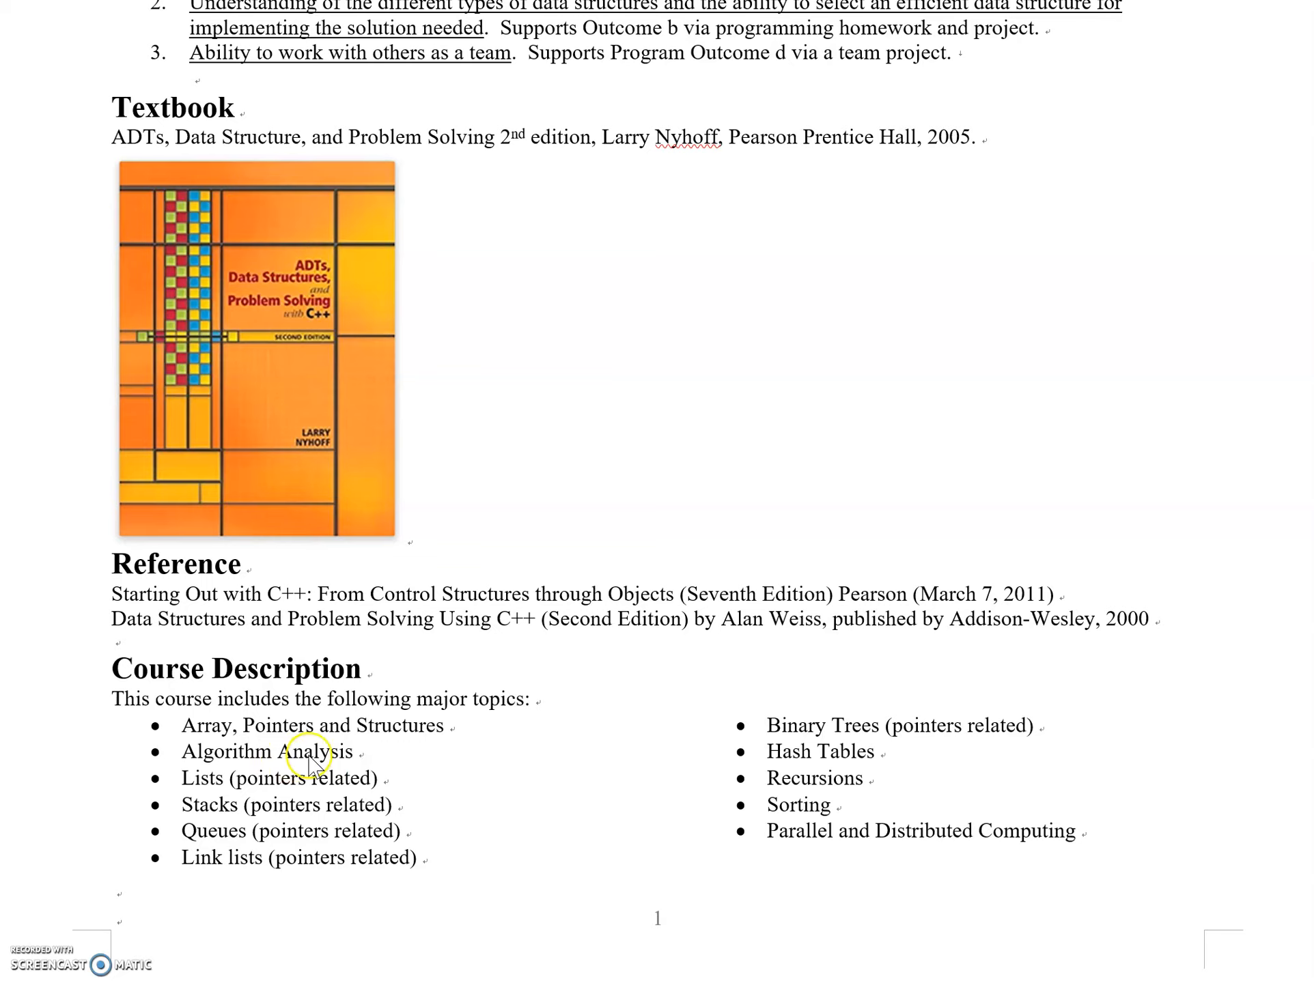
mouse_move(369, 759)
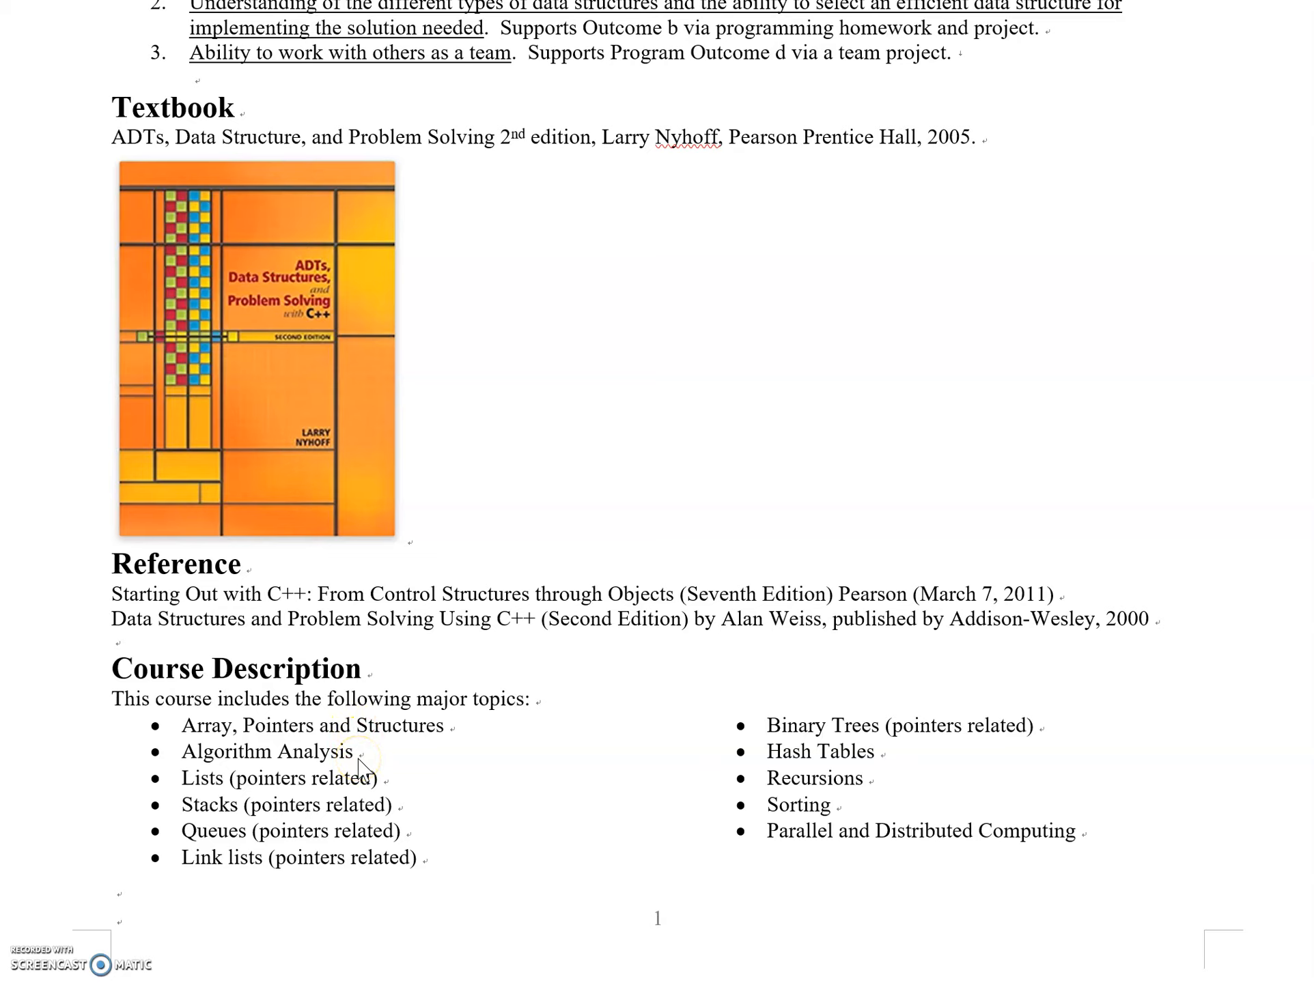
mouse_move(223, 786)
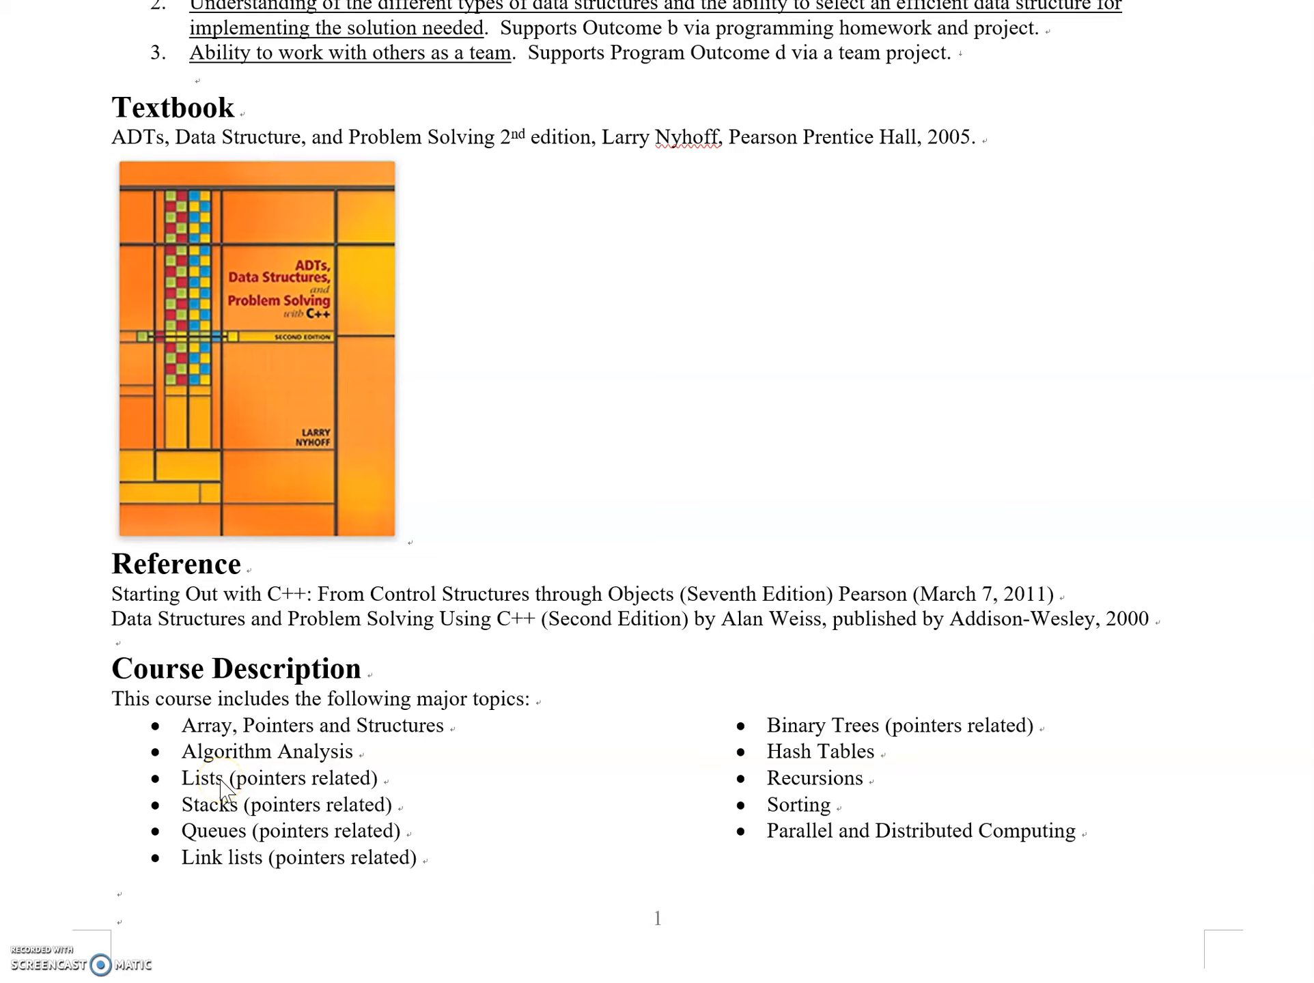
mouse_move(238, 844)
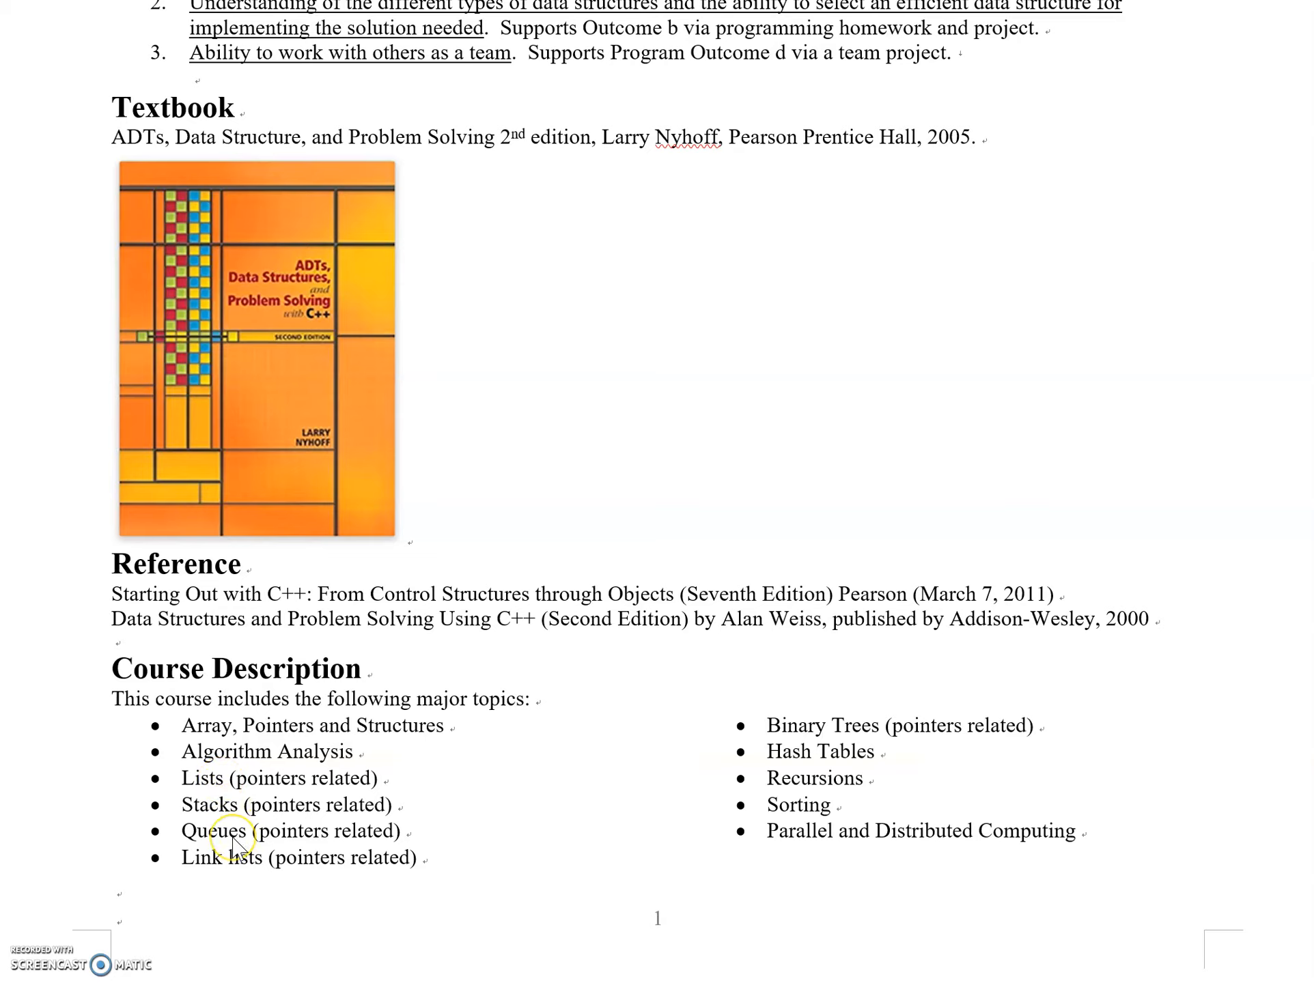
mouse_move(248, 879)
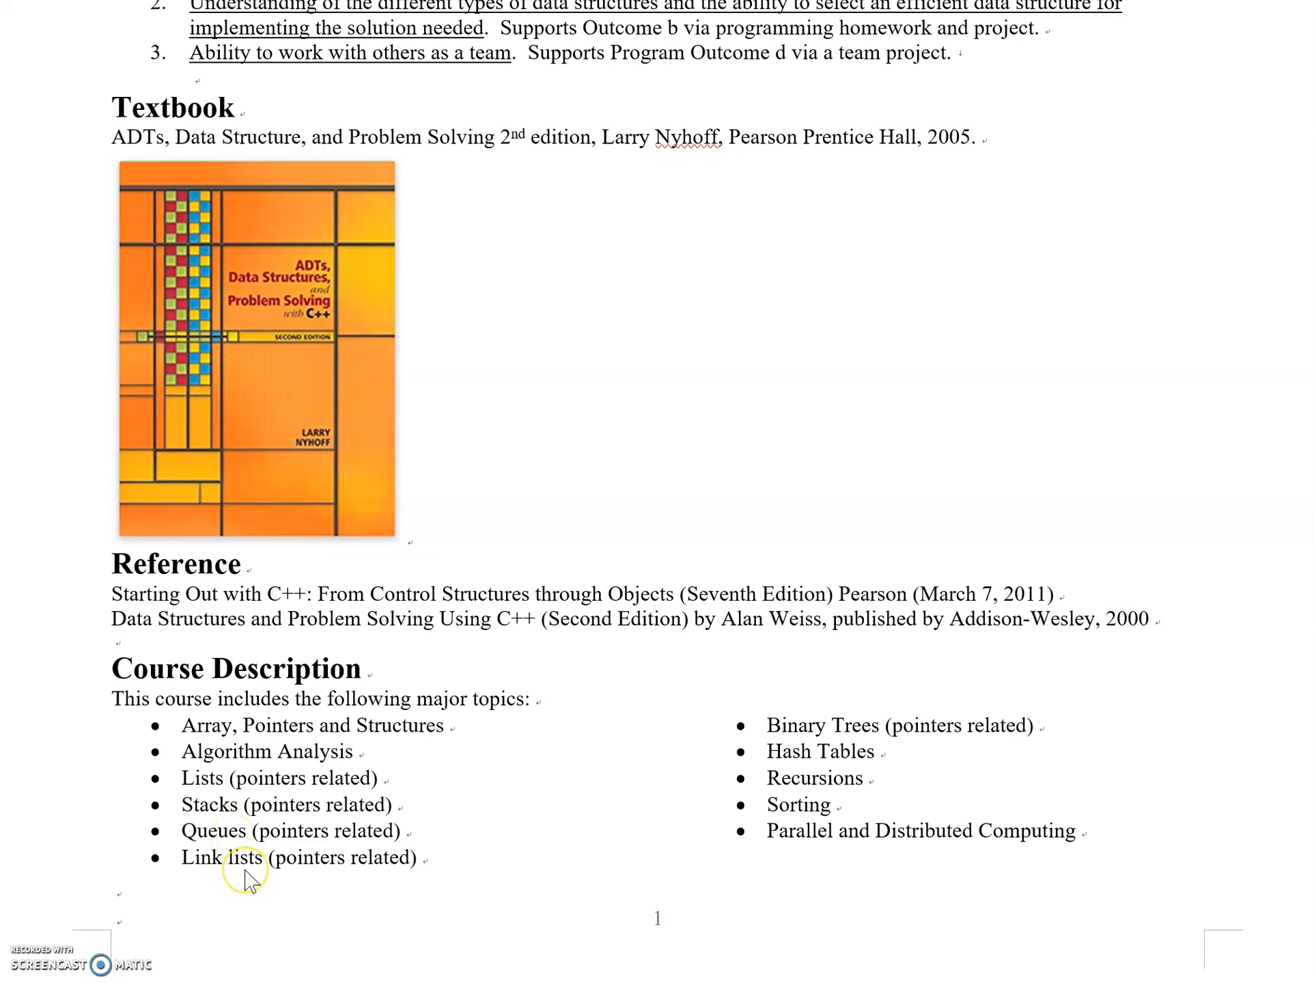
mouse_move(186, 881)
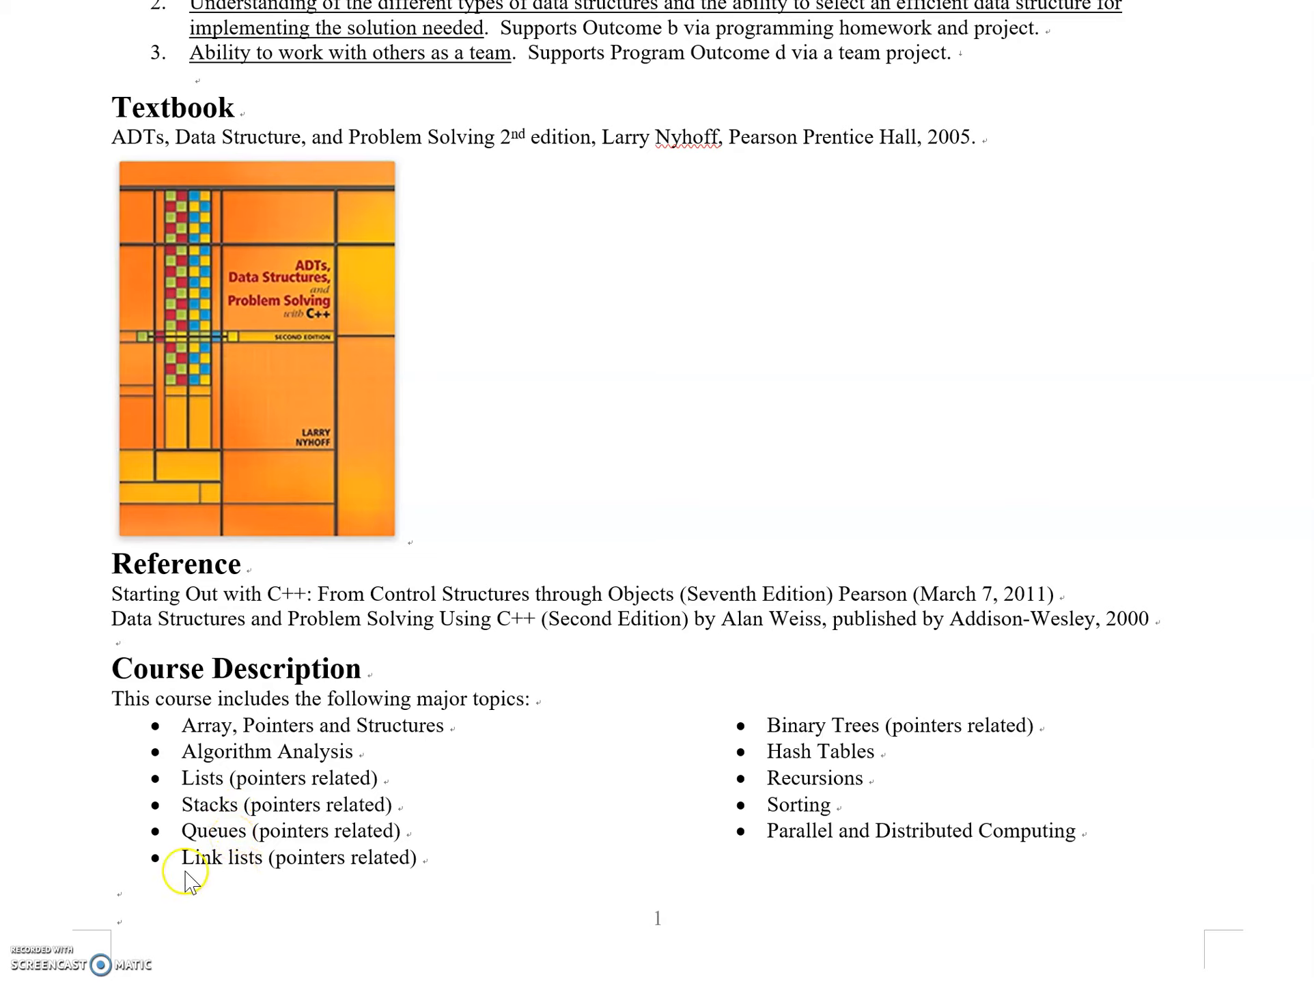
mouse_move(255, 888)
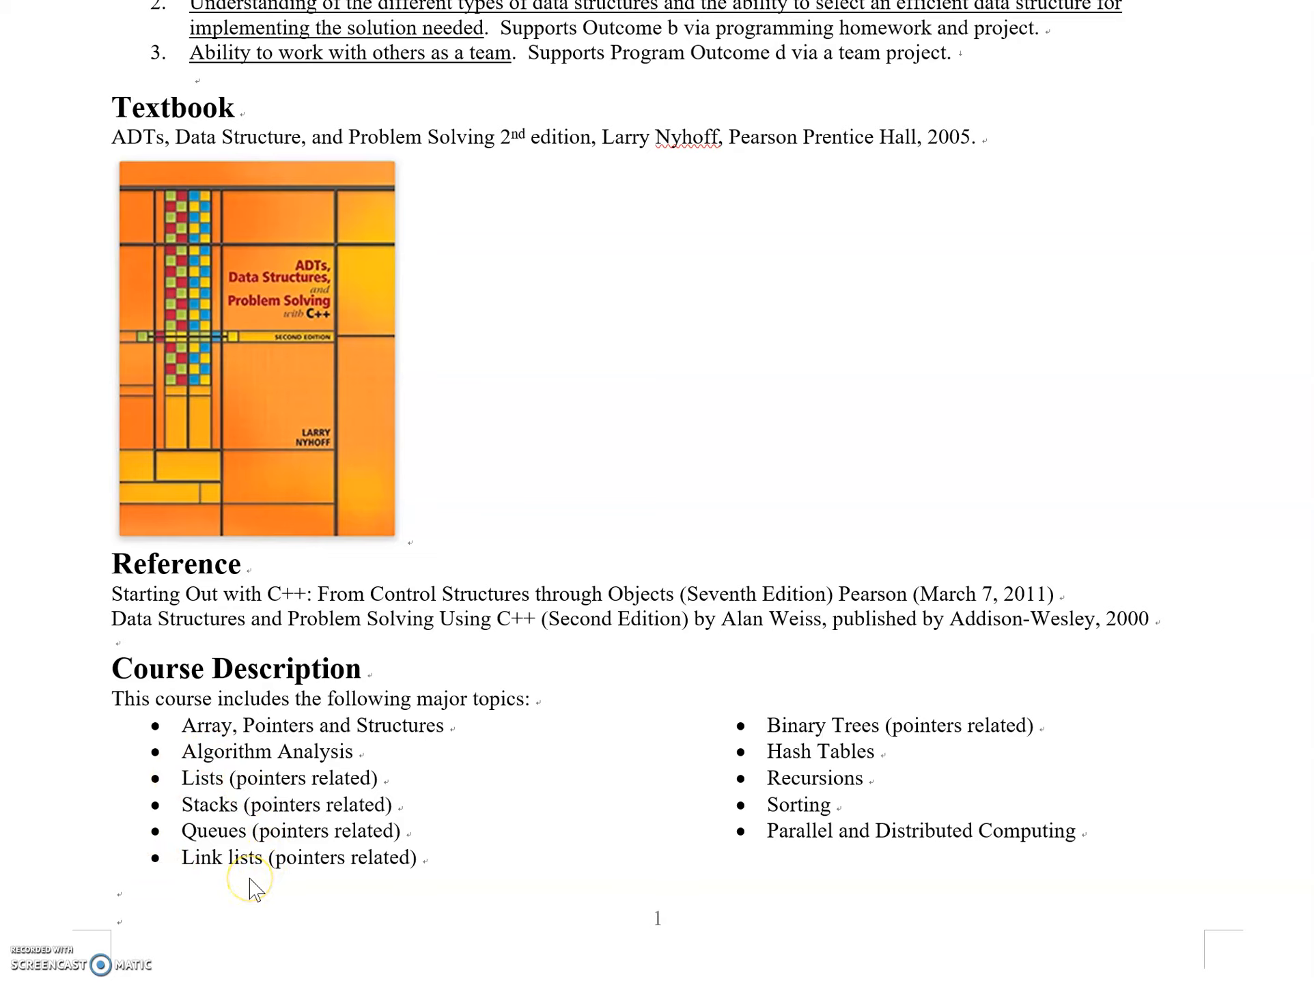
mouse_move(419, 841)
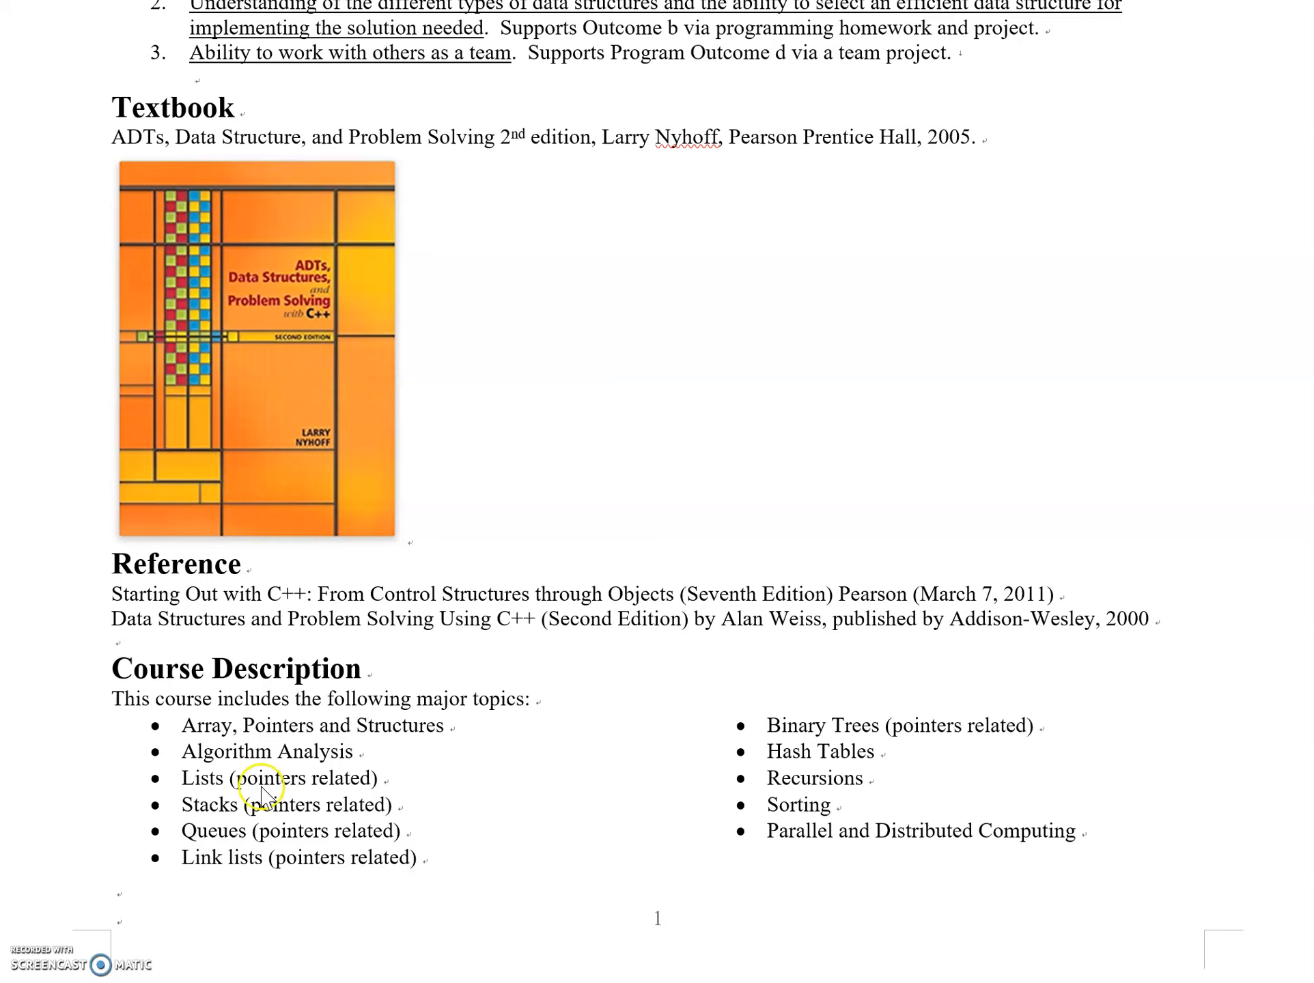
mouse_move(440, 762)
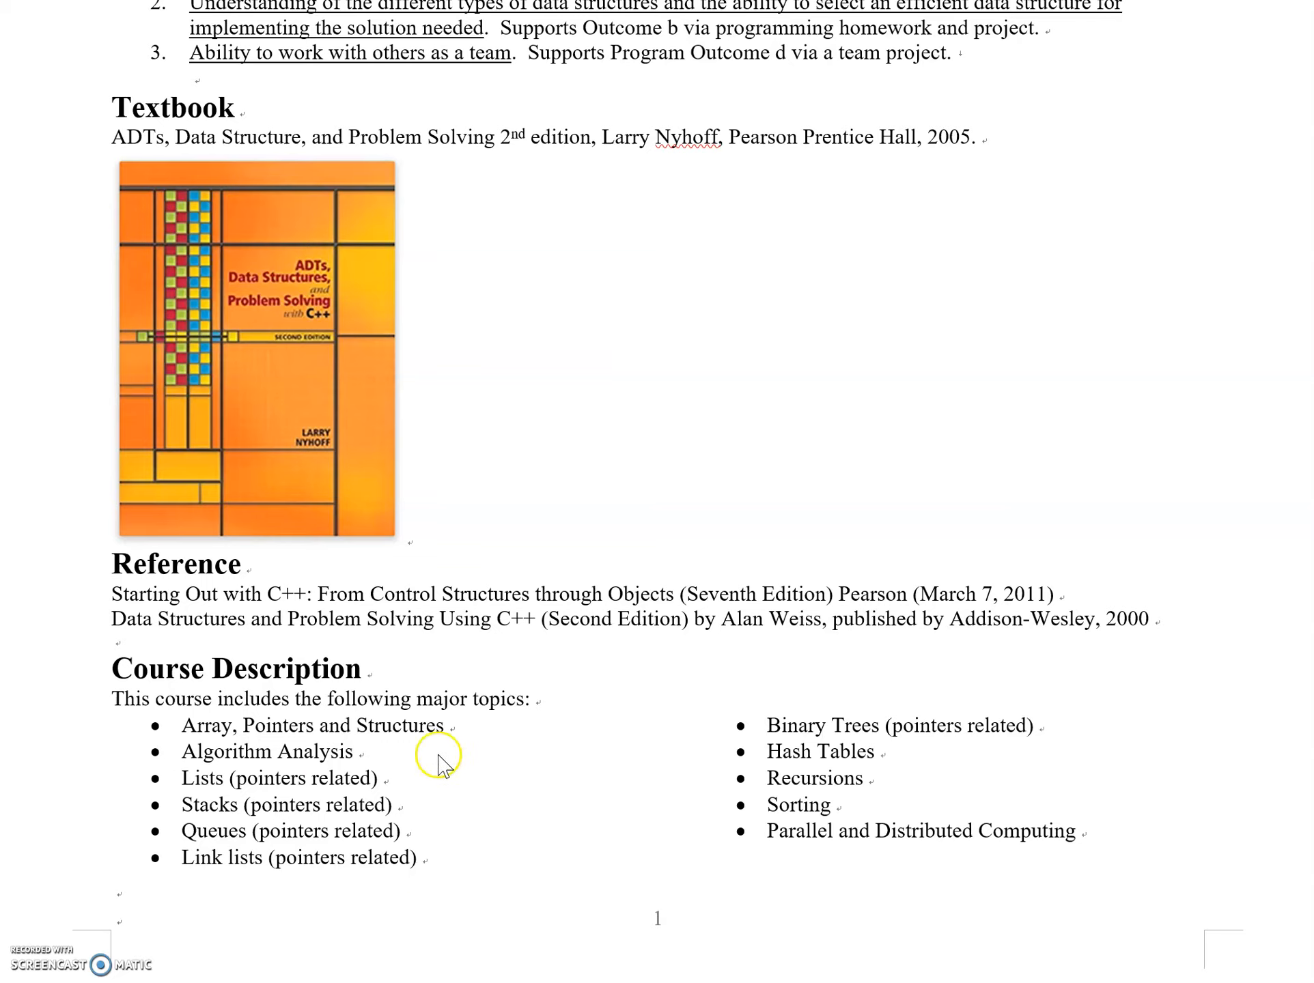
mouse_move(859, 733)
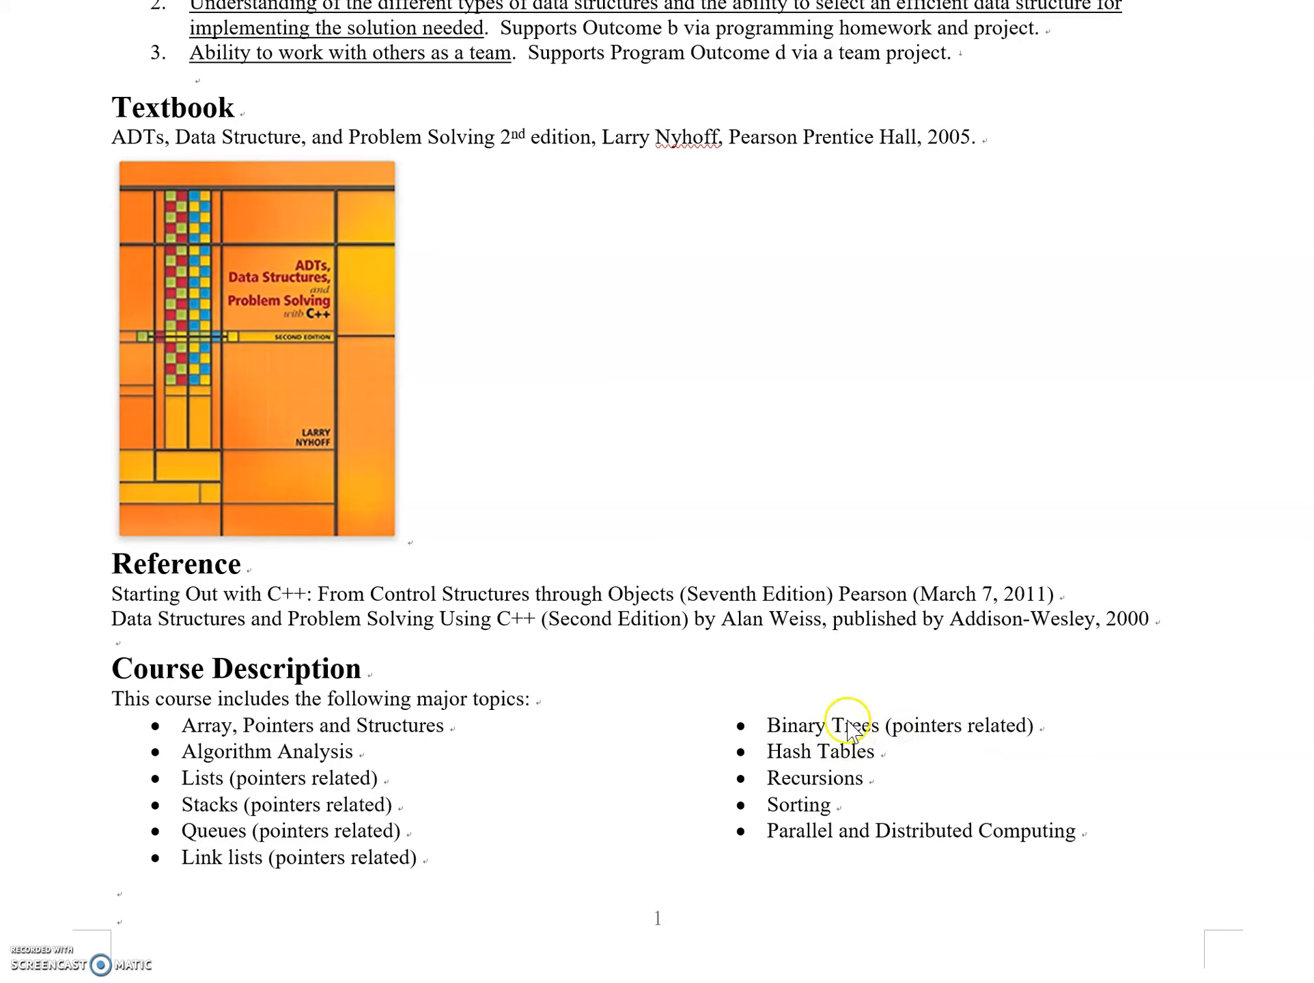
mouse_move(758, 729)
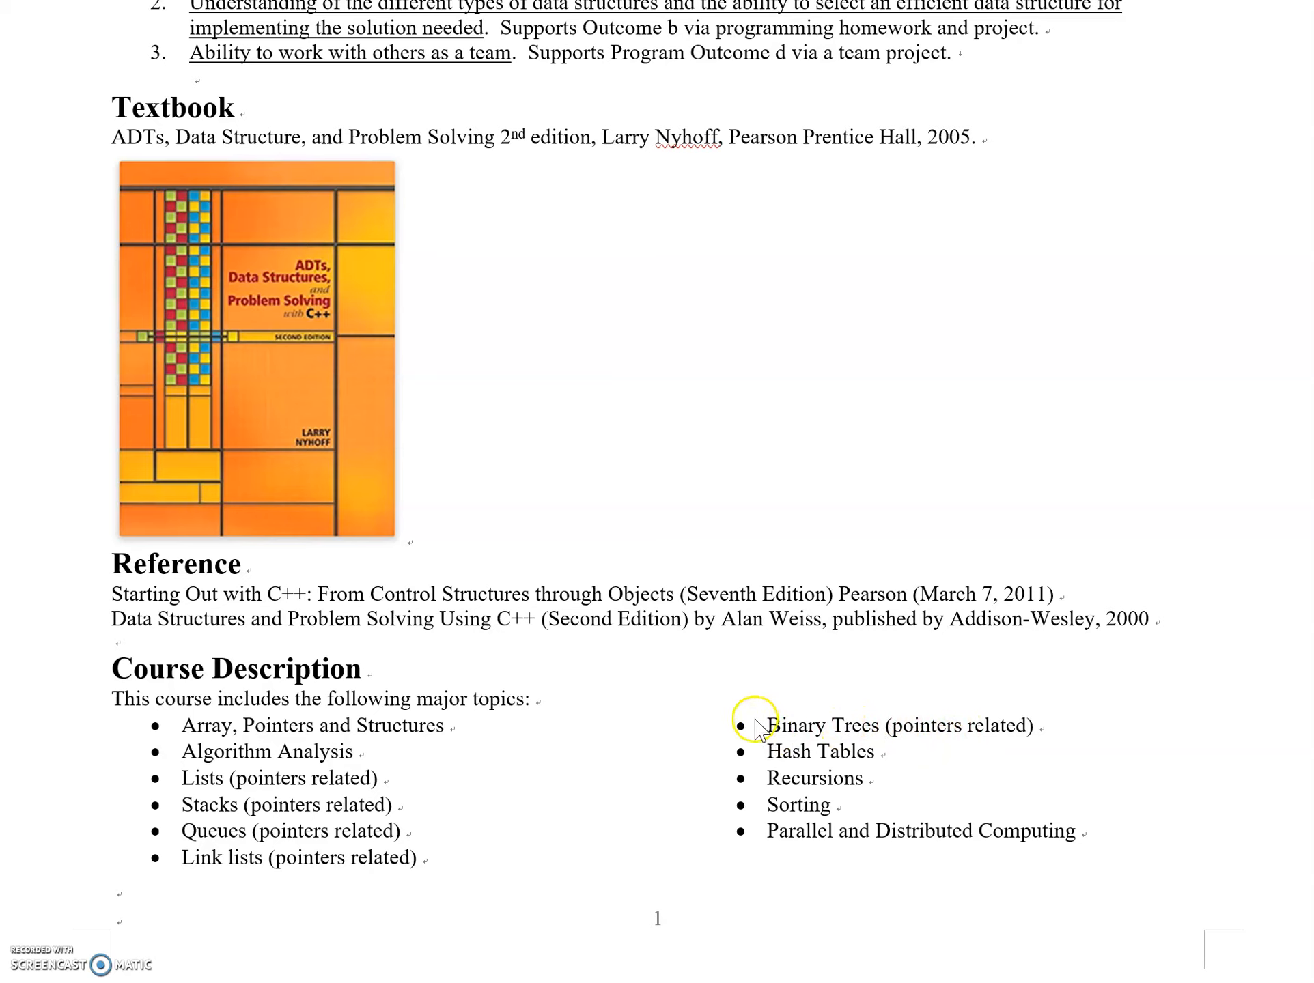
mouse_move(828, 733)
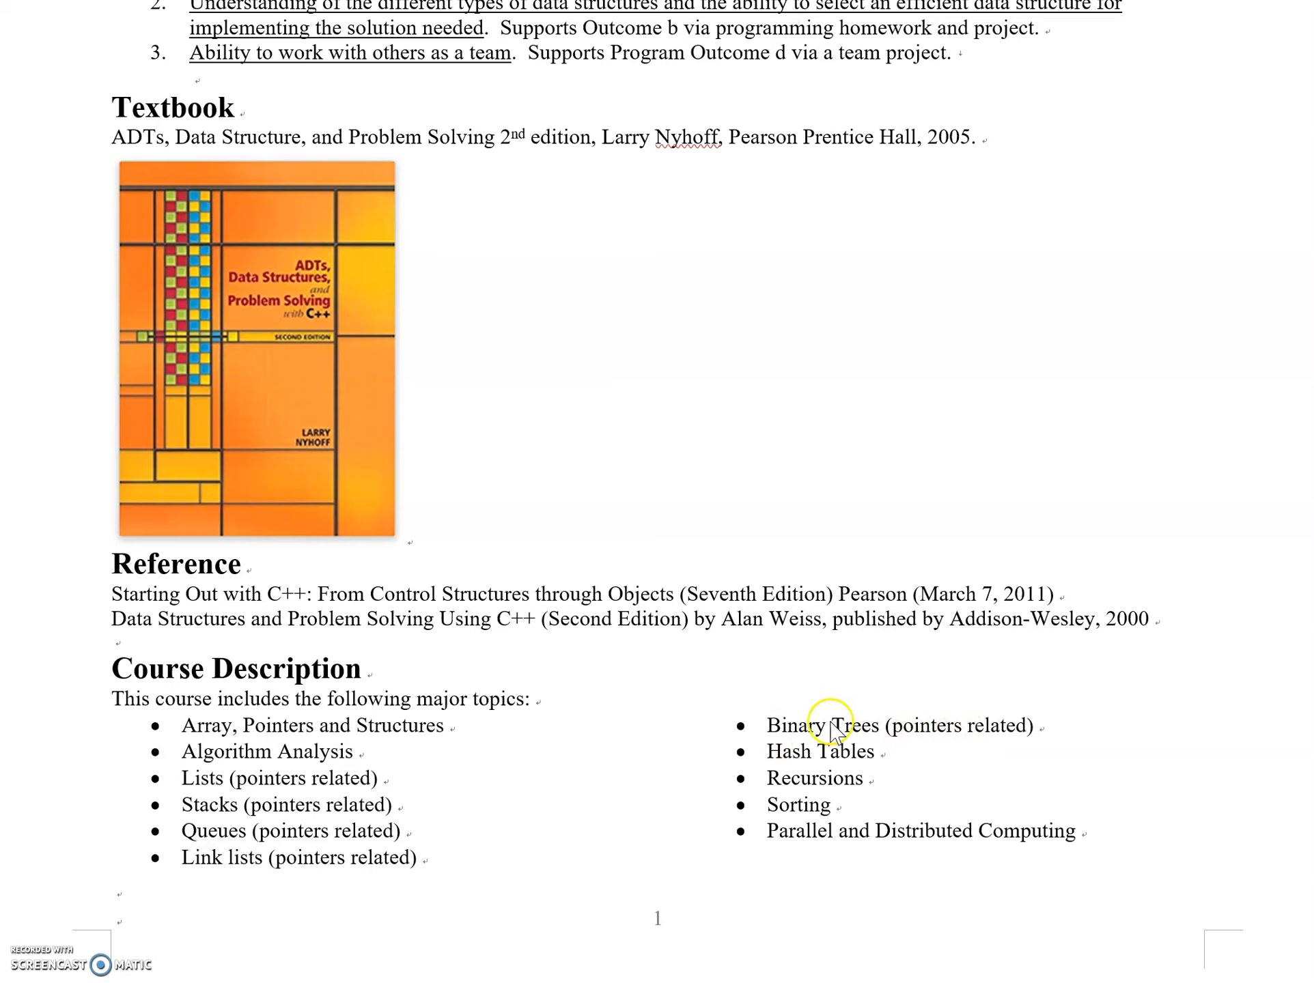
mouse_move(944, 734)
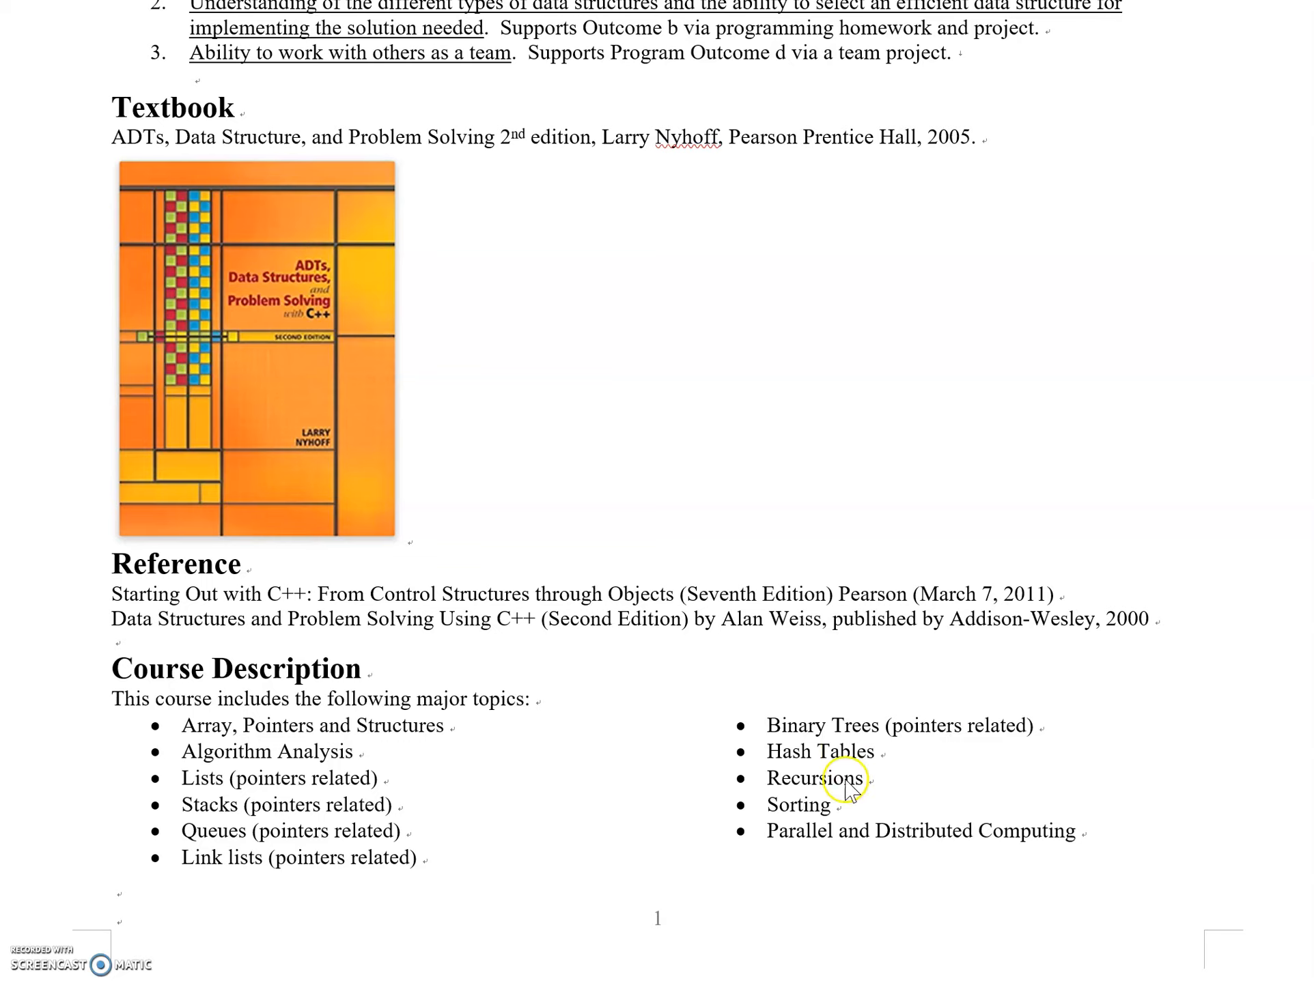
mouse_move(848, 814)
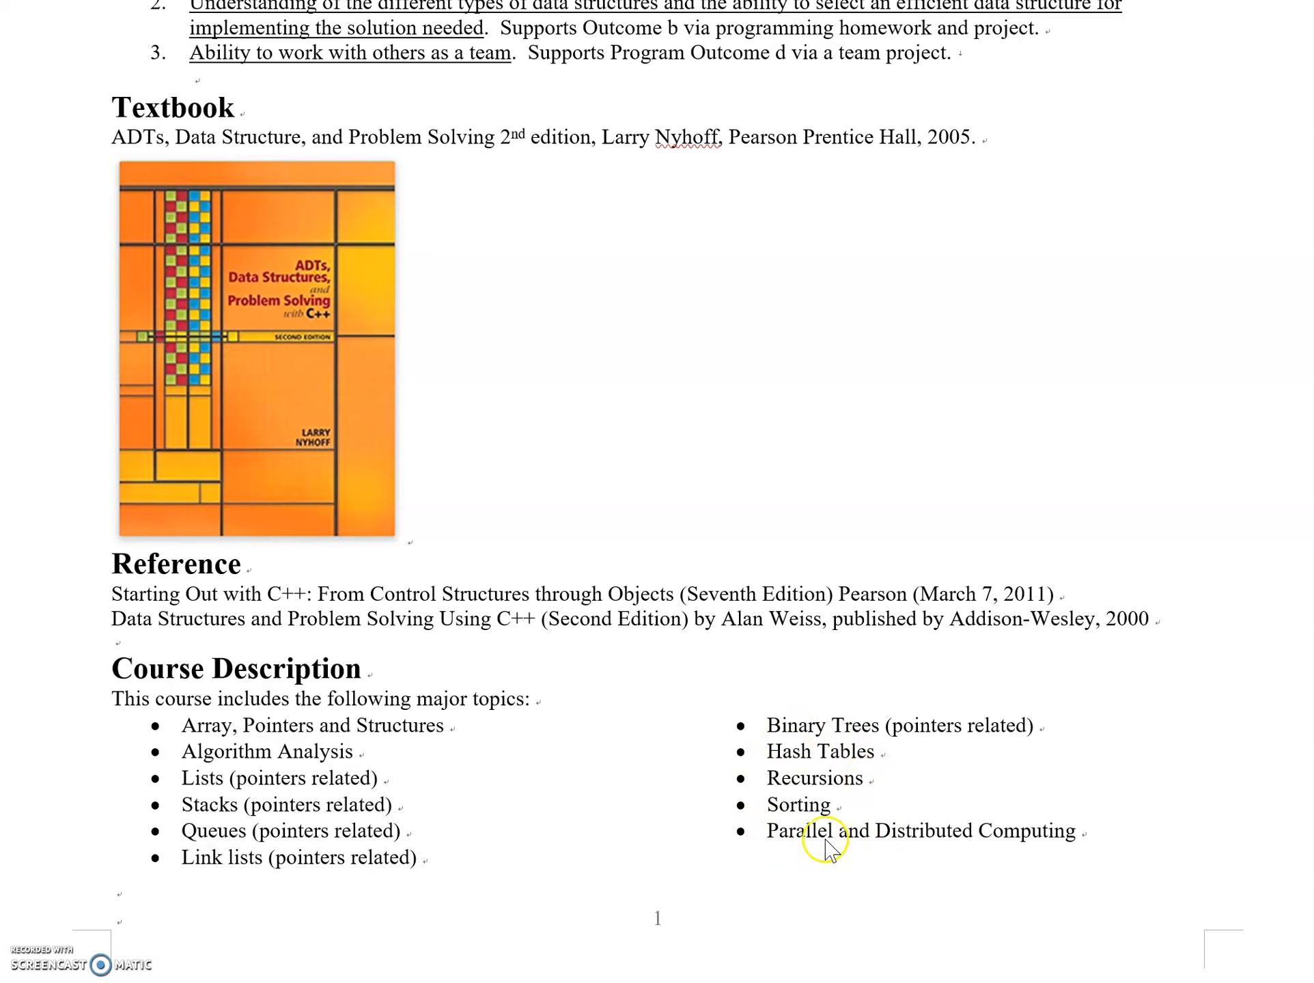
mouse_move(826, 782)
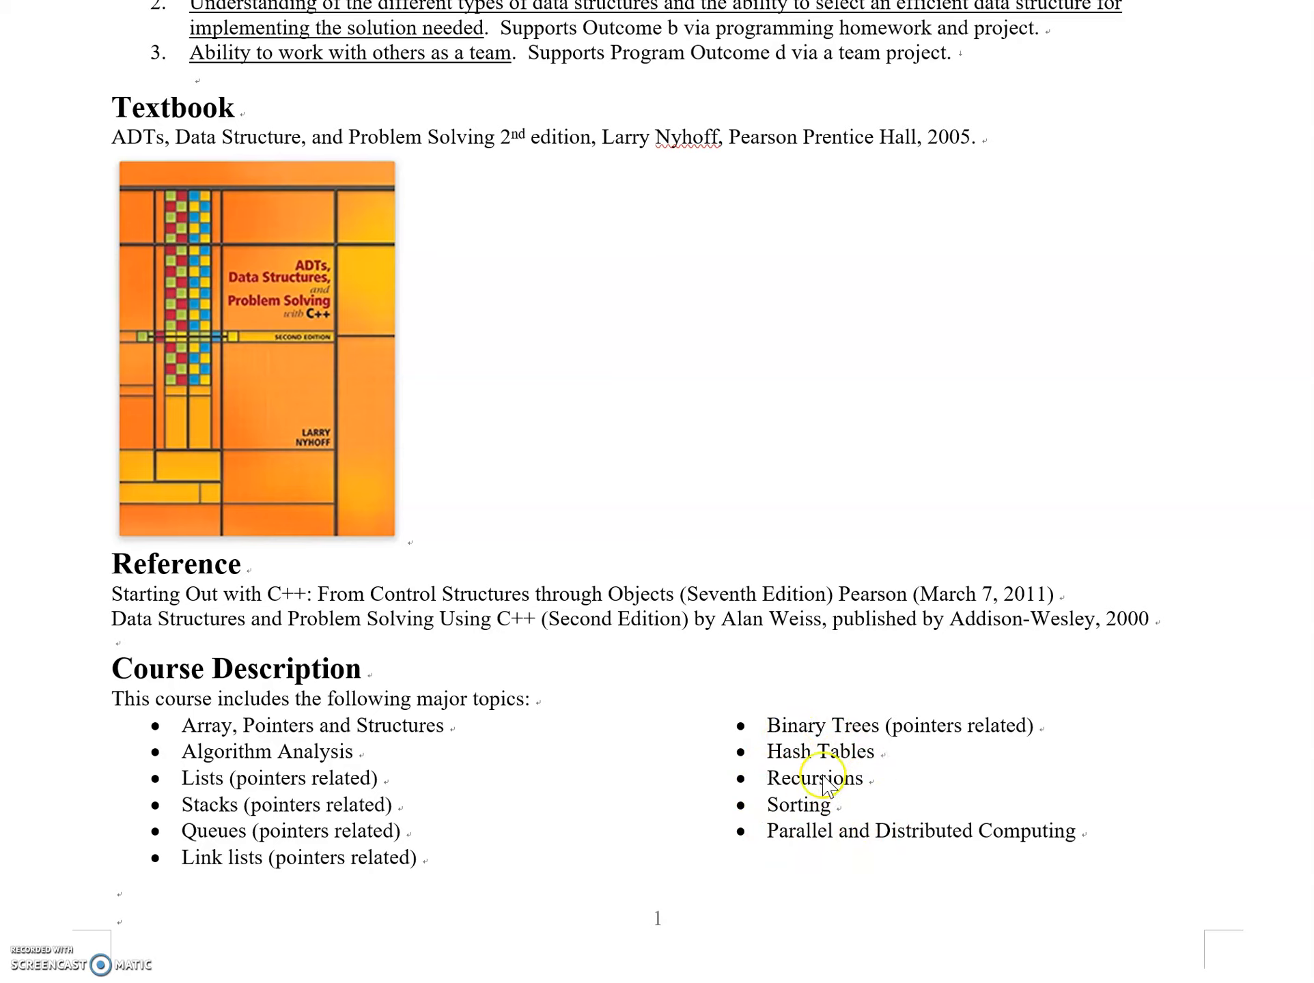
mouse_move(785, 770)
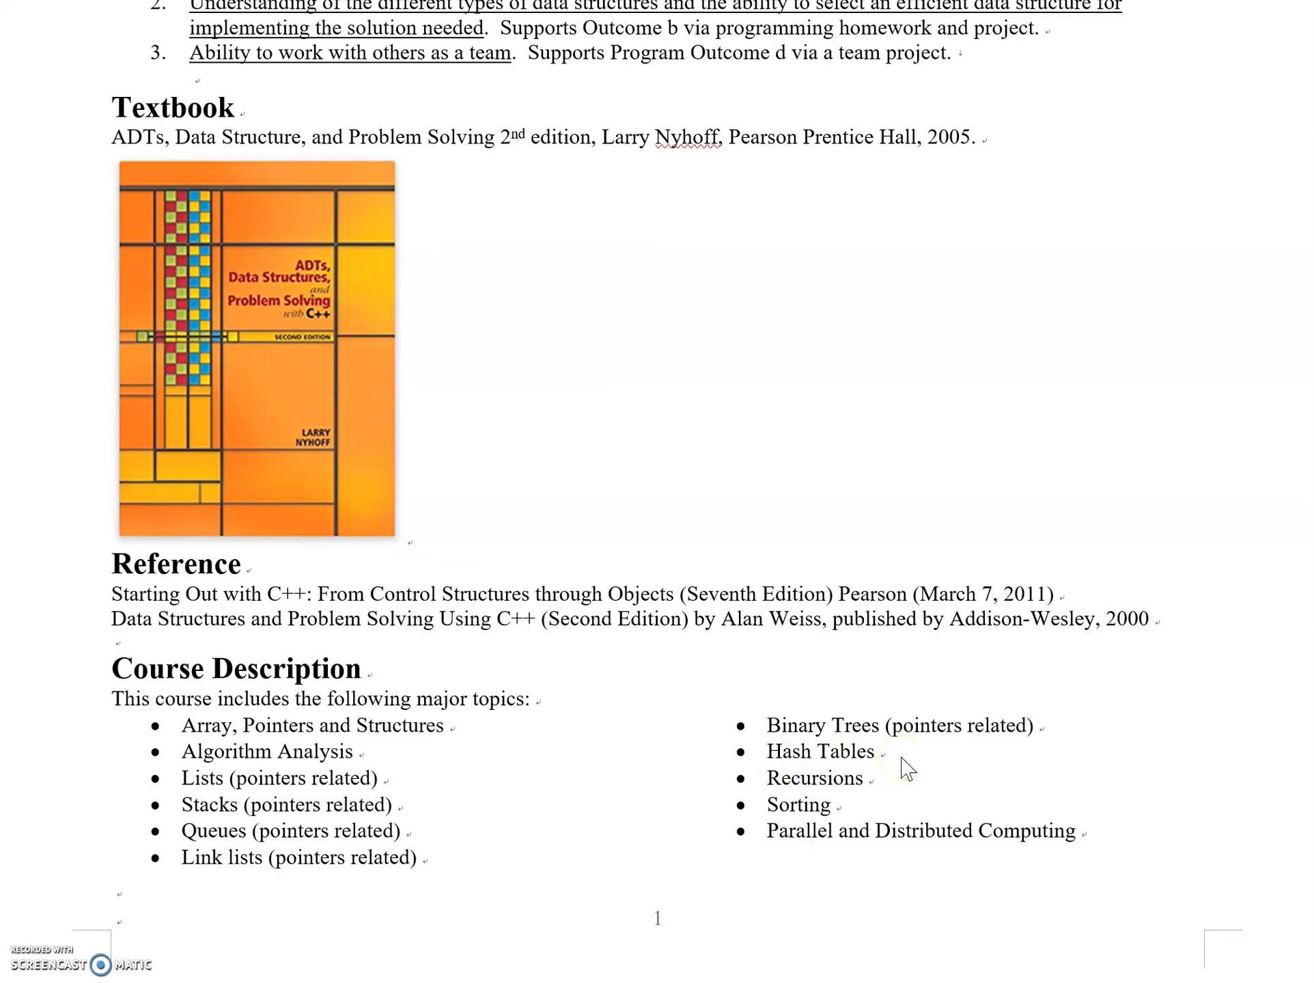
mouse_move(818, 819)
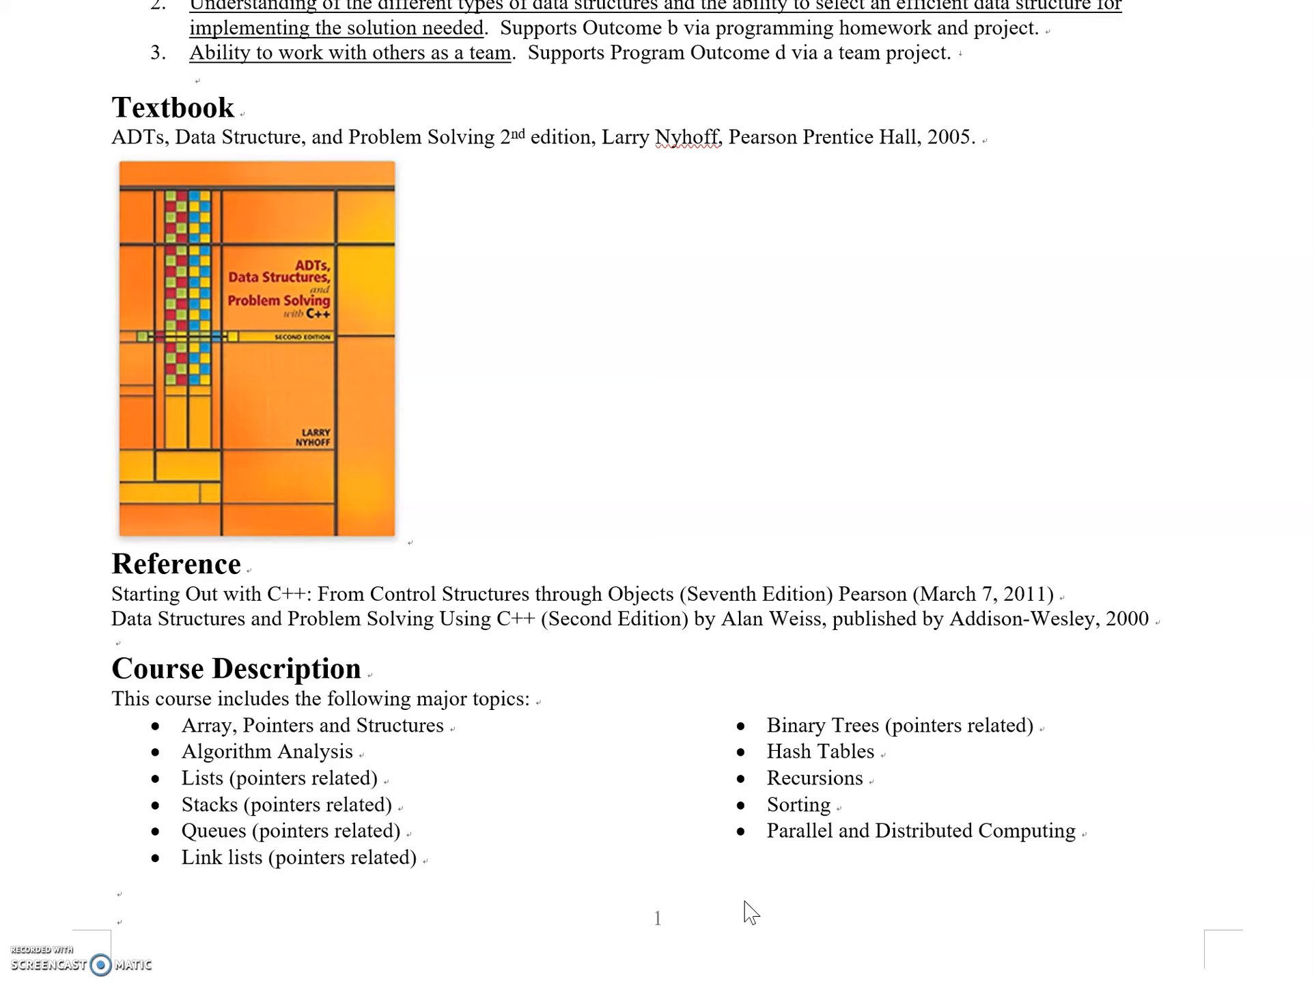
click(748, 907)
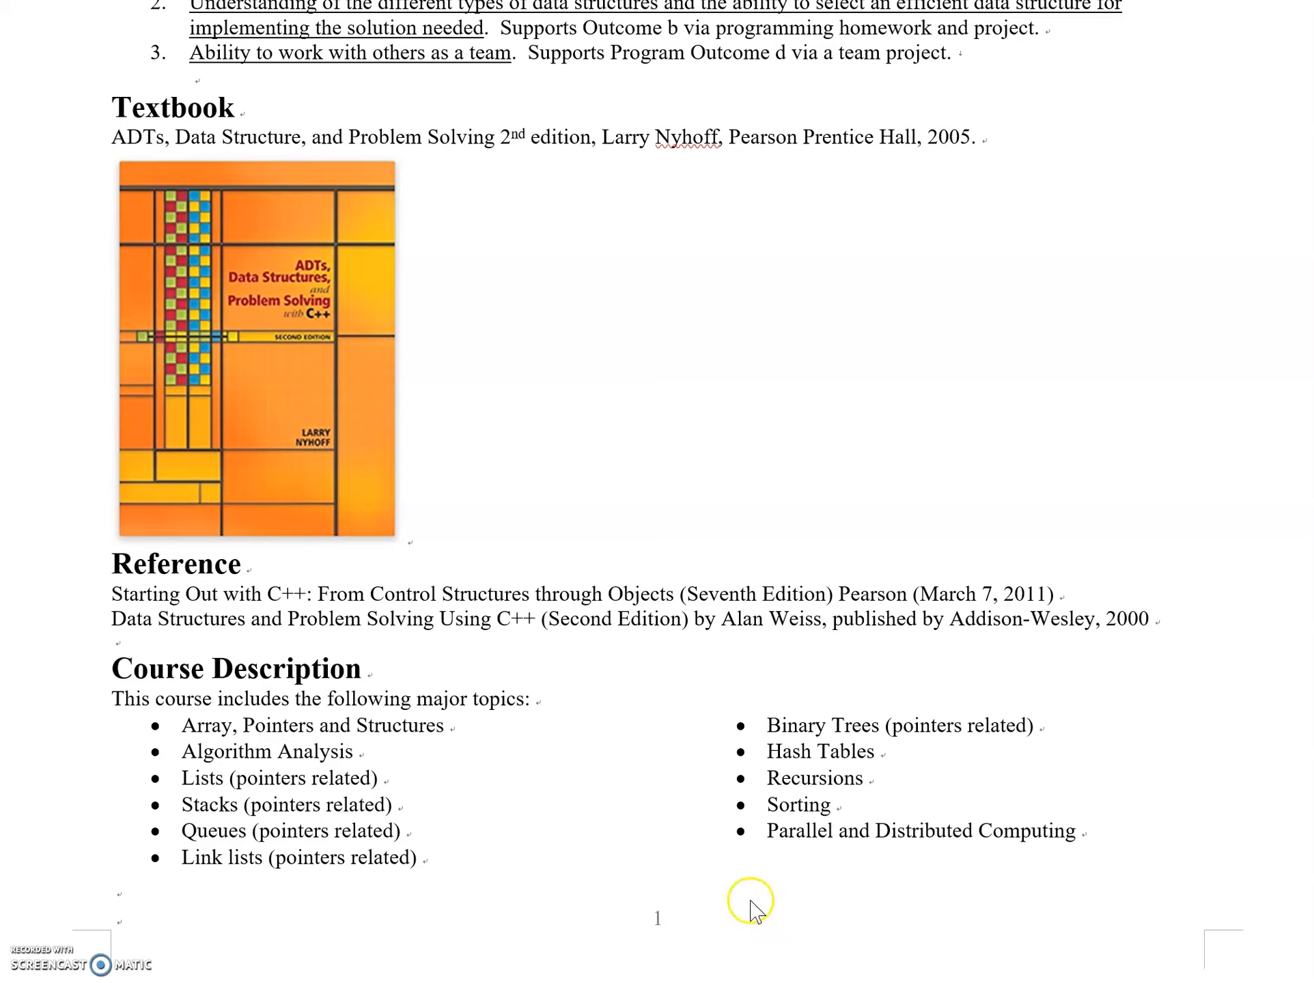
mouse_move(707, 926)
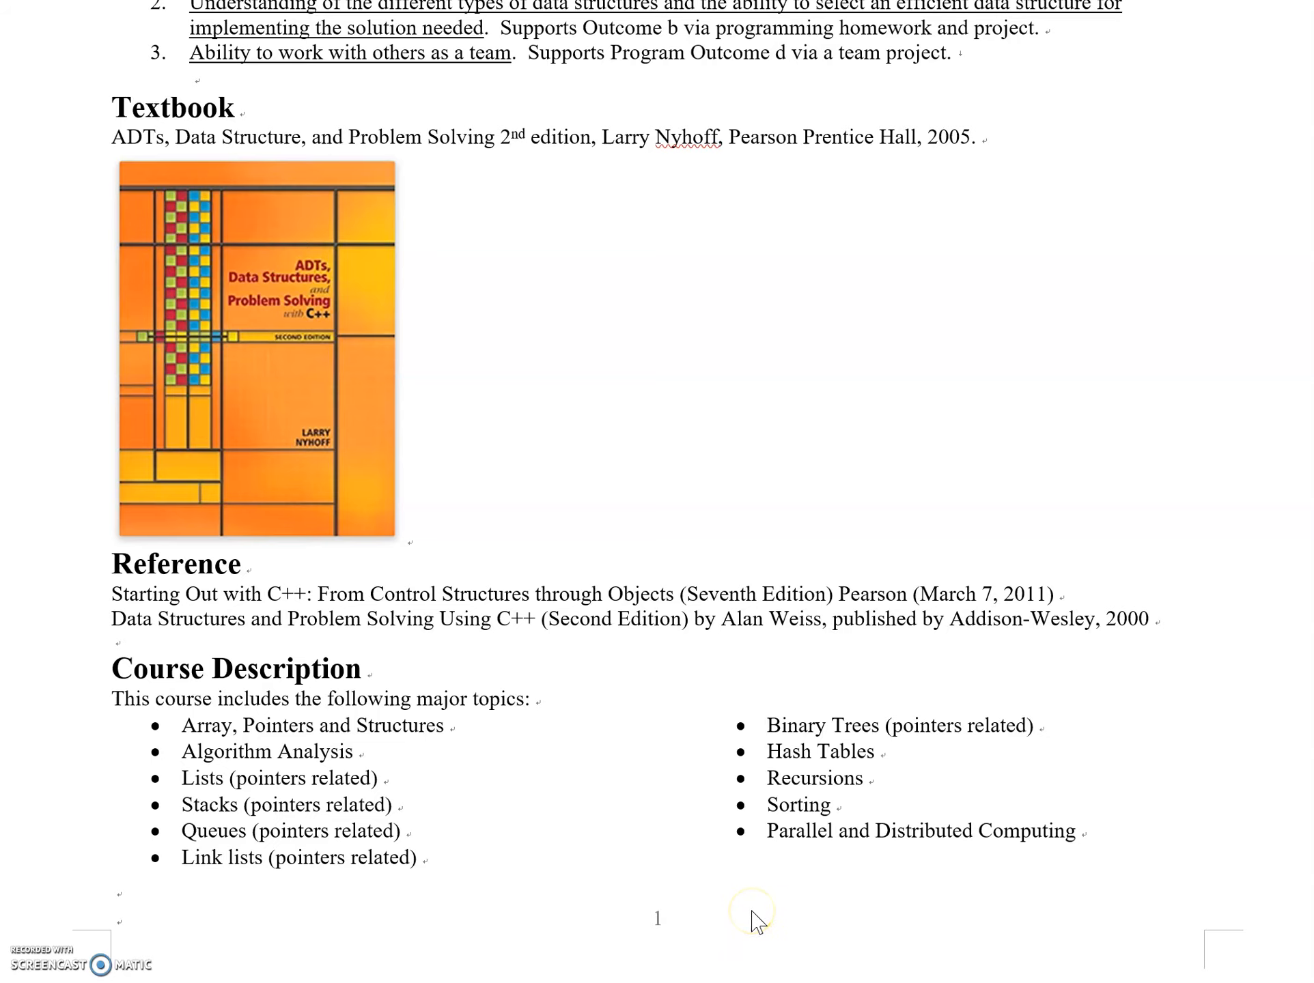
Scroll down to the Course Grade percentages table and numeric-to-letter grade scale.
scroll(down, 3)
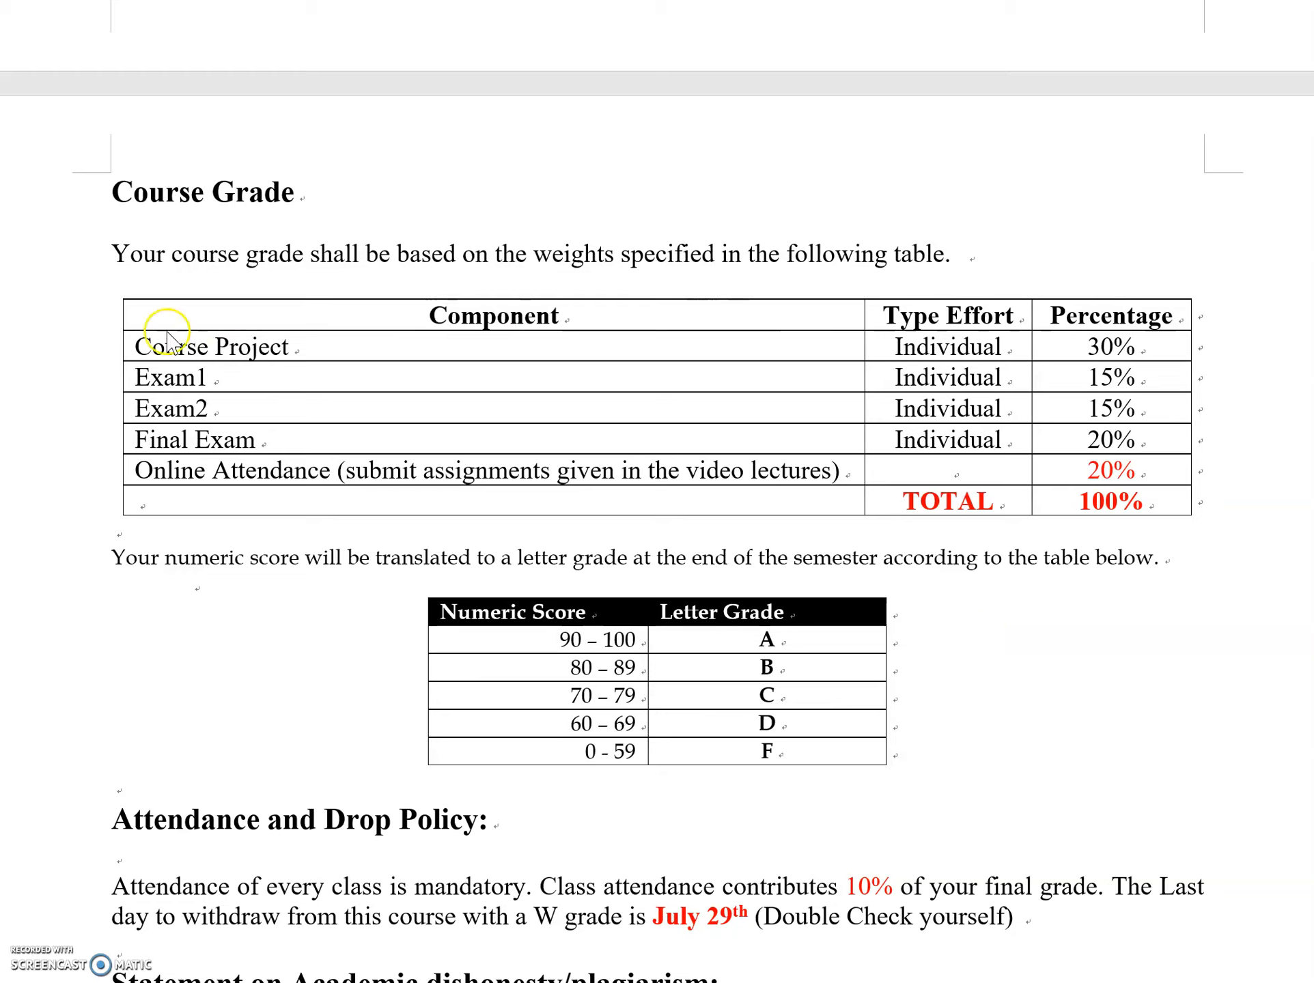
mouse_move(312, 279)
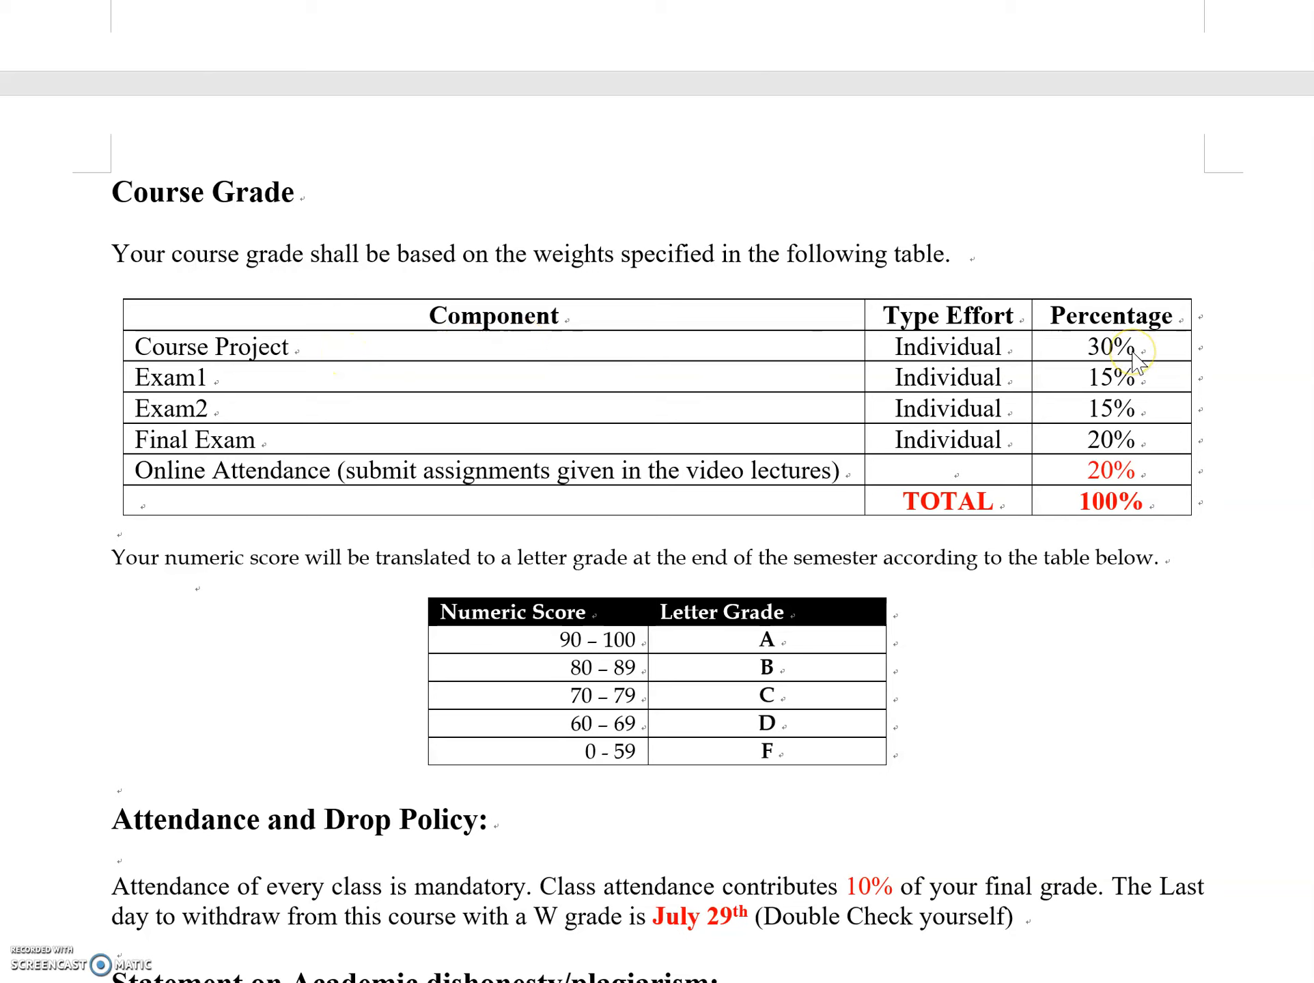
mouse_move(350, 400)
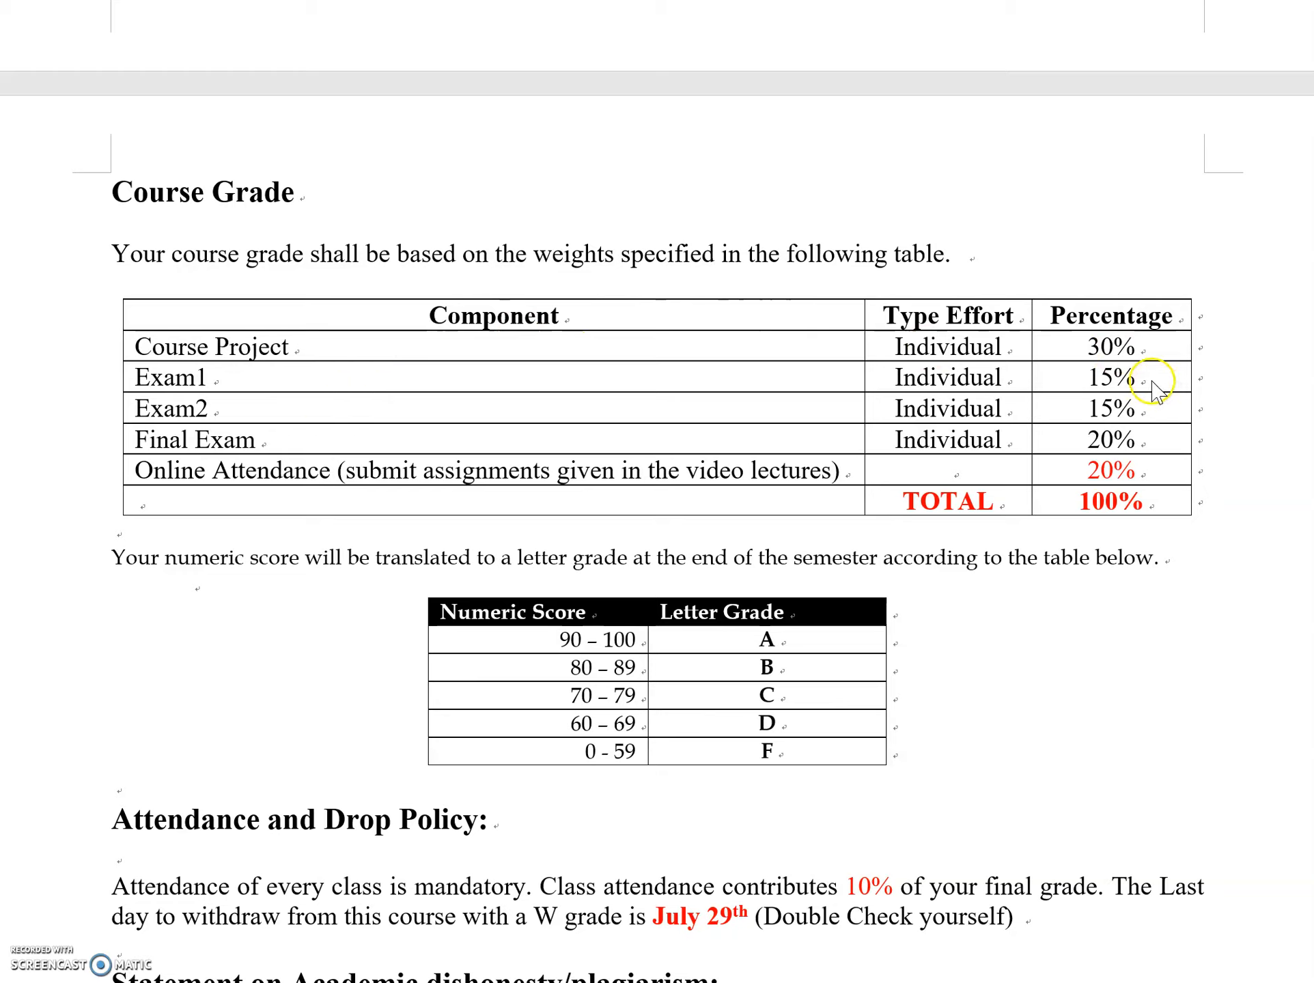
mouse_move(1157, 421)
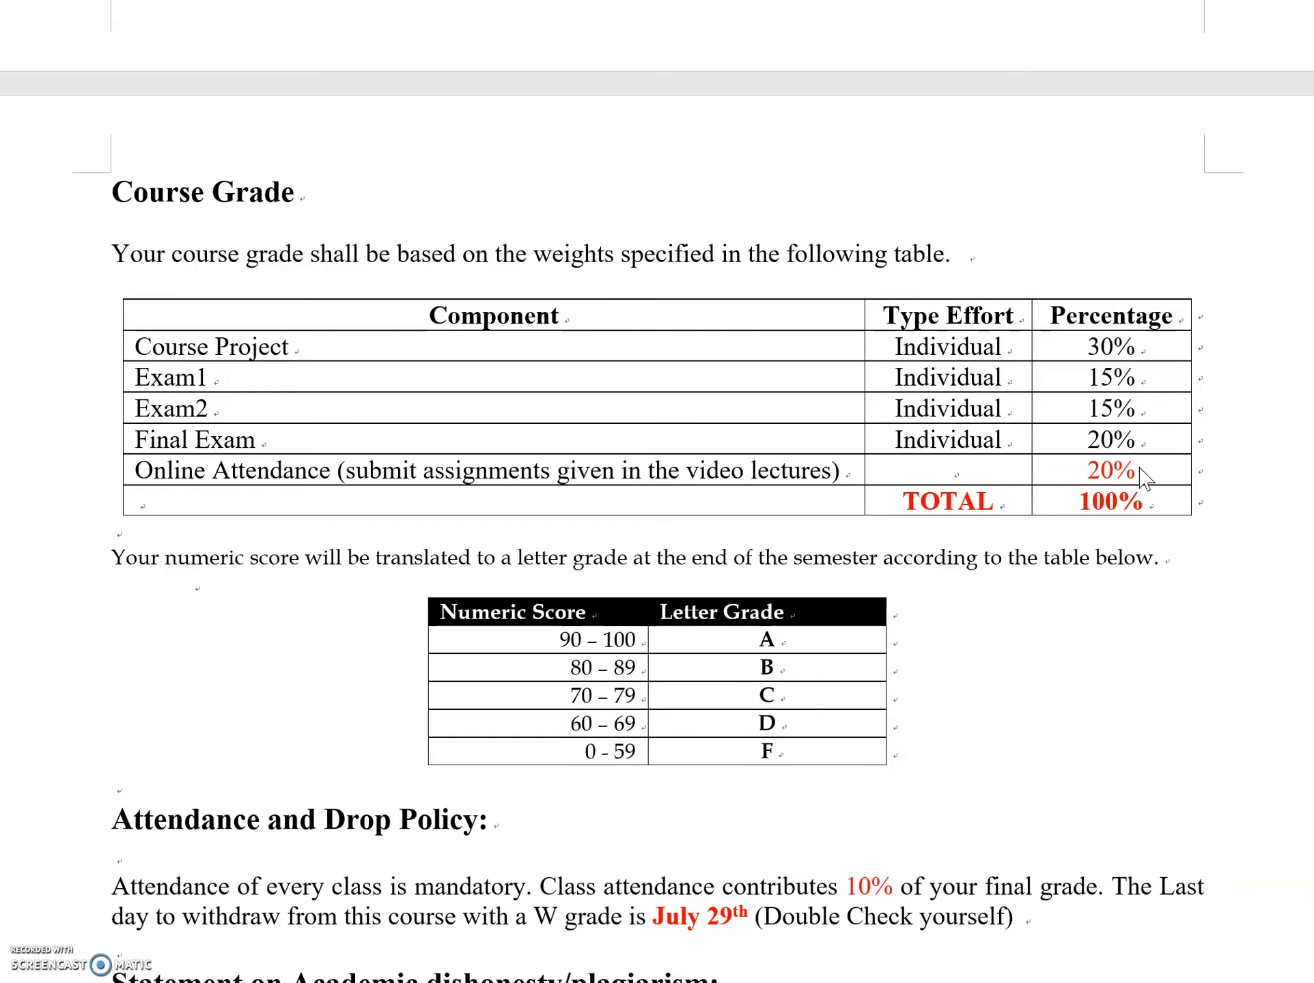
Scroll down to the Attendance and Drop Policy and the academic dishonesty/plagiarism statement.
scroll(down, 3)
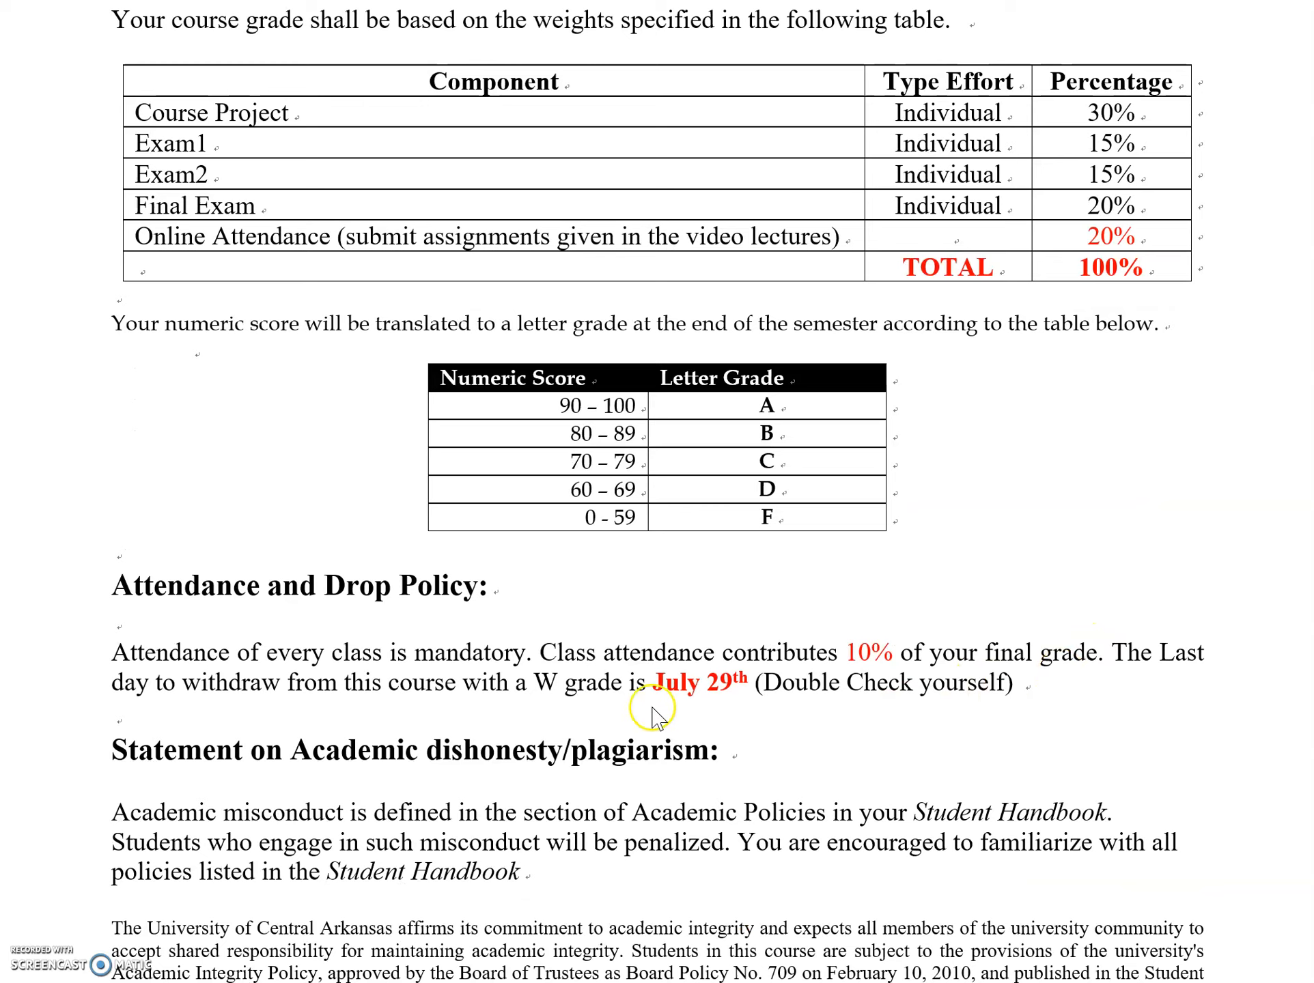
mouse_move(746, 720)
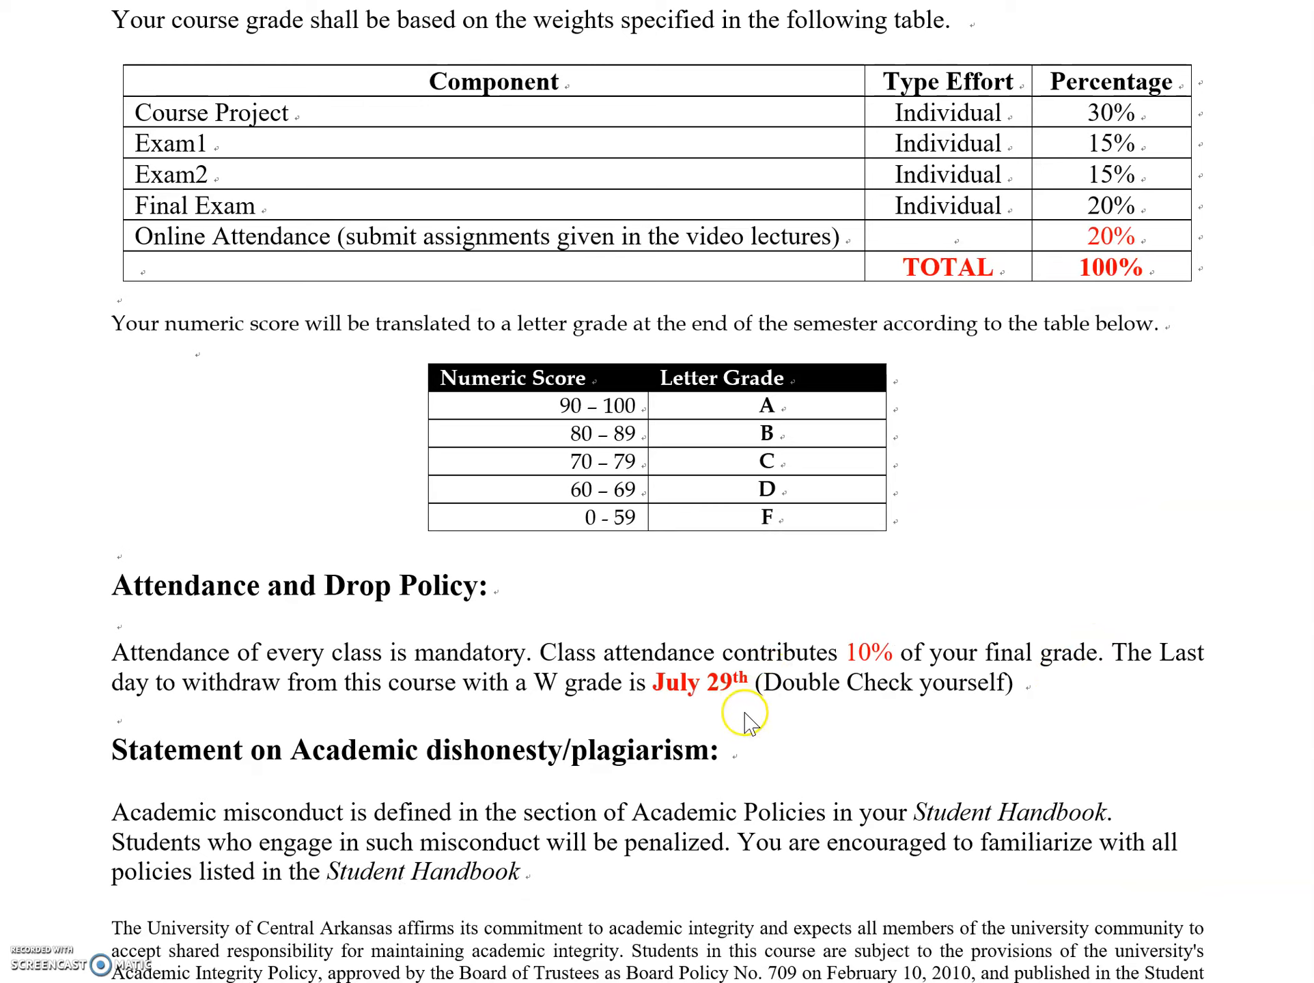
mouse_move(972, 691)
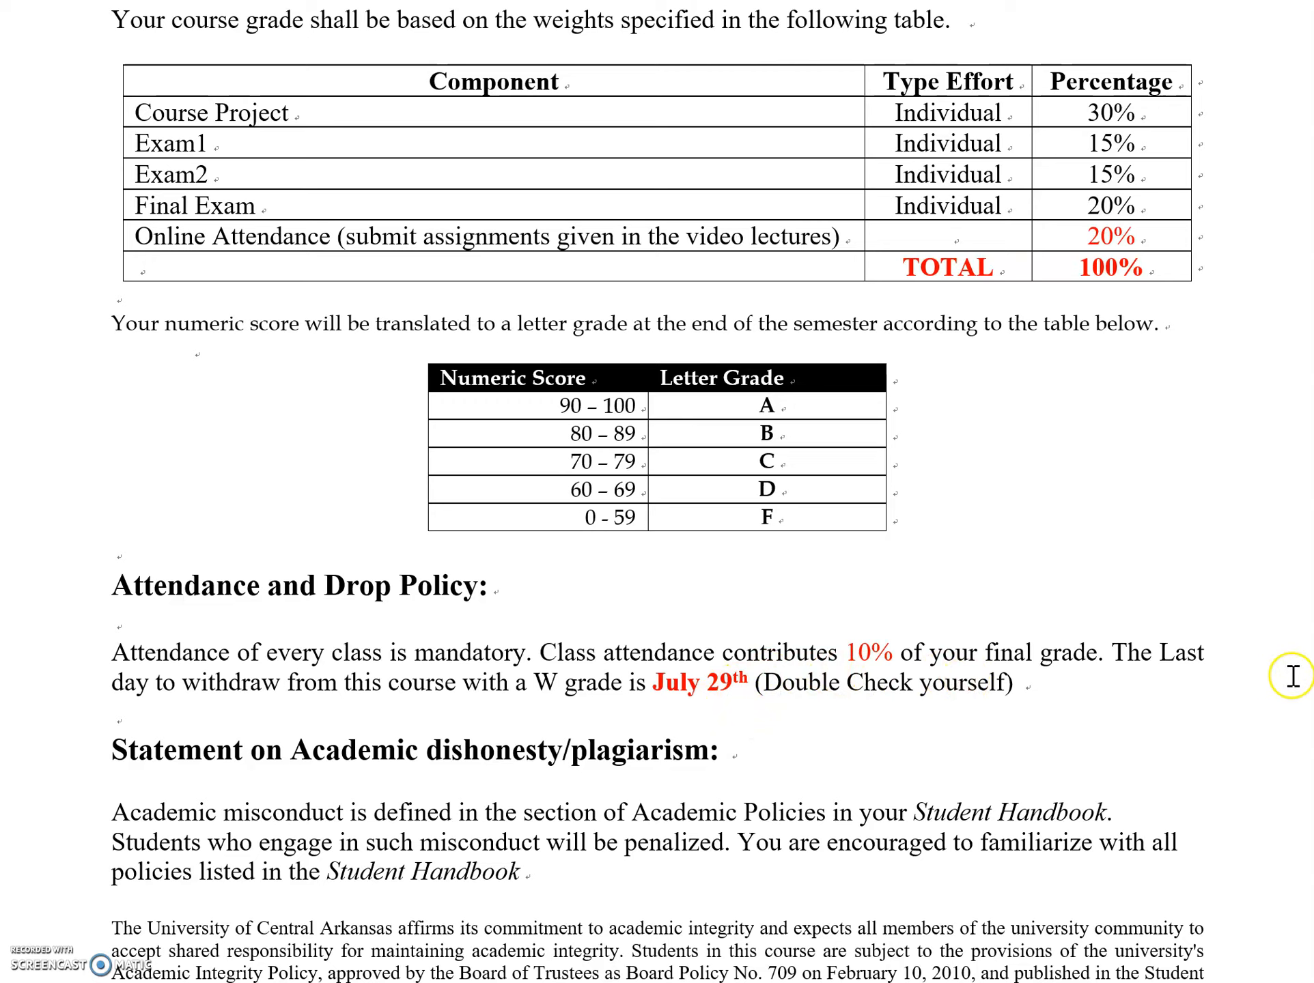
mouse_move(1206, 681)
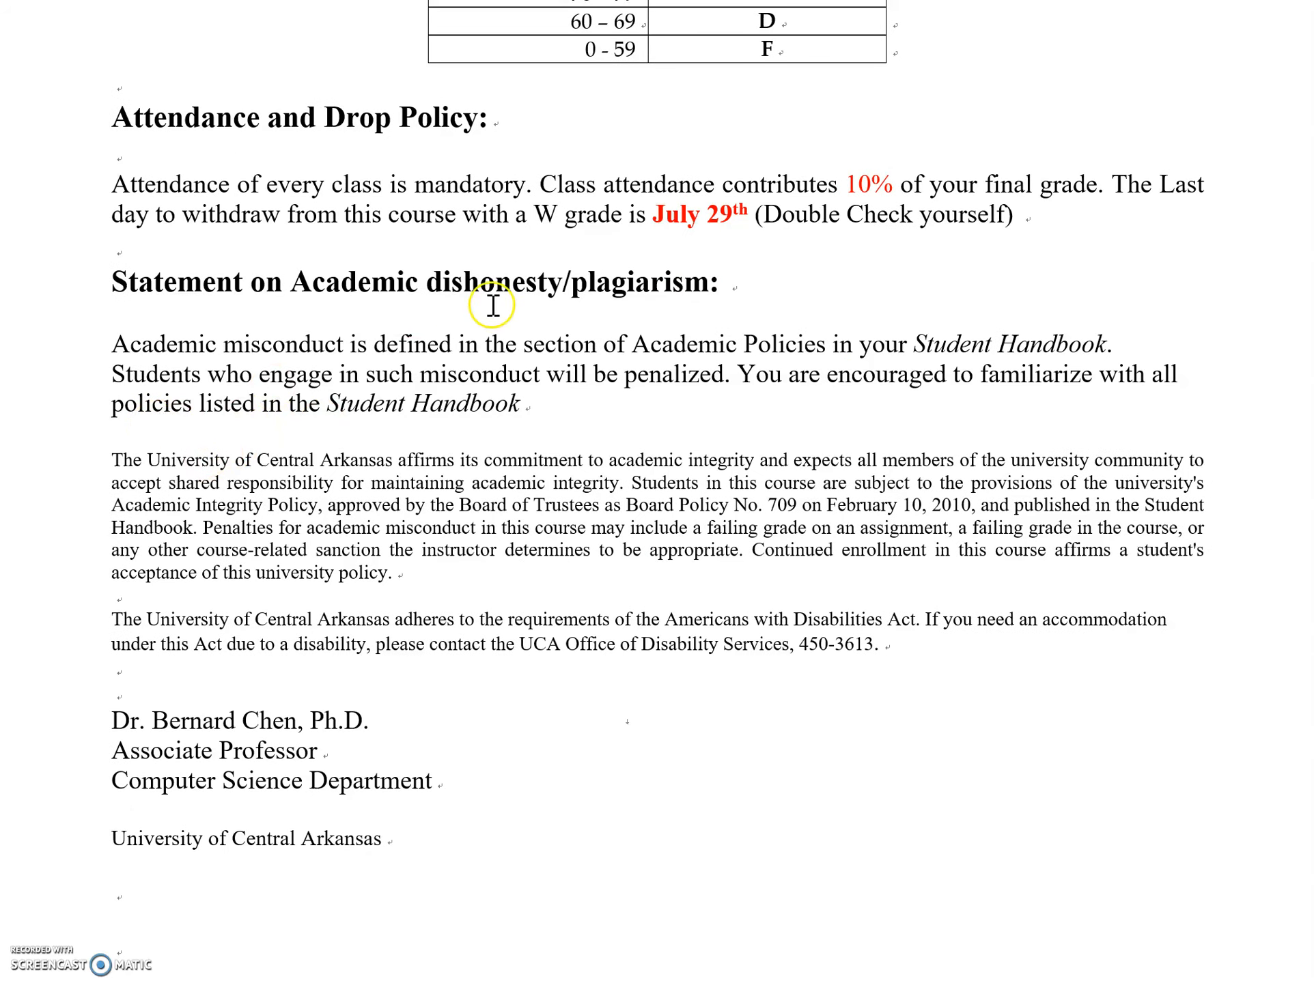
mouse_move(578, 332)
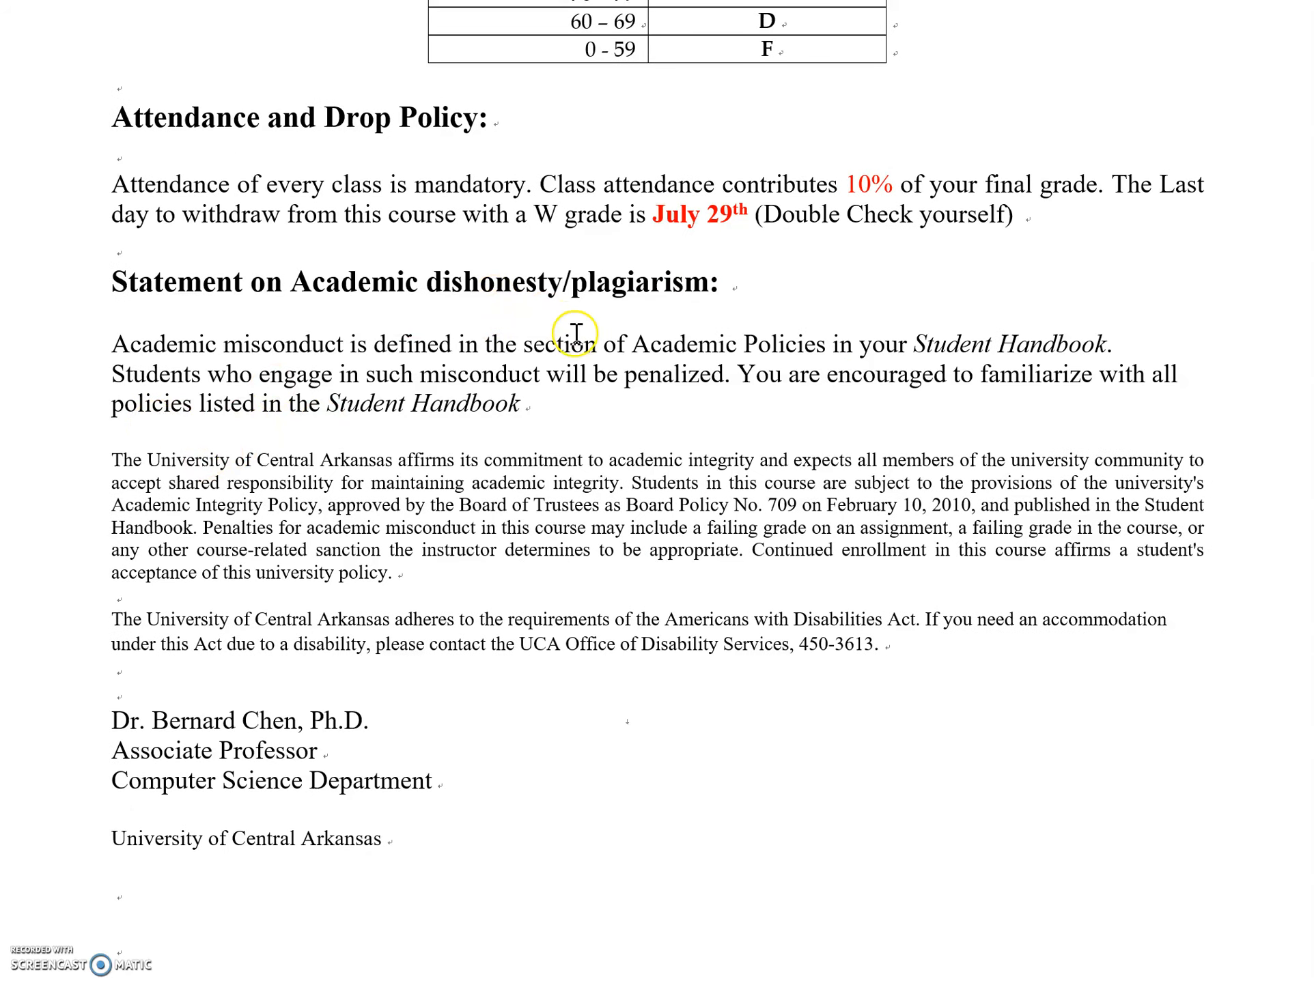
mouse_move(783, 423)
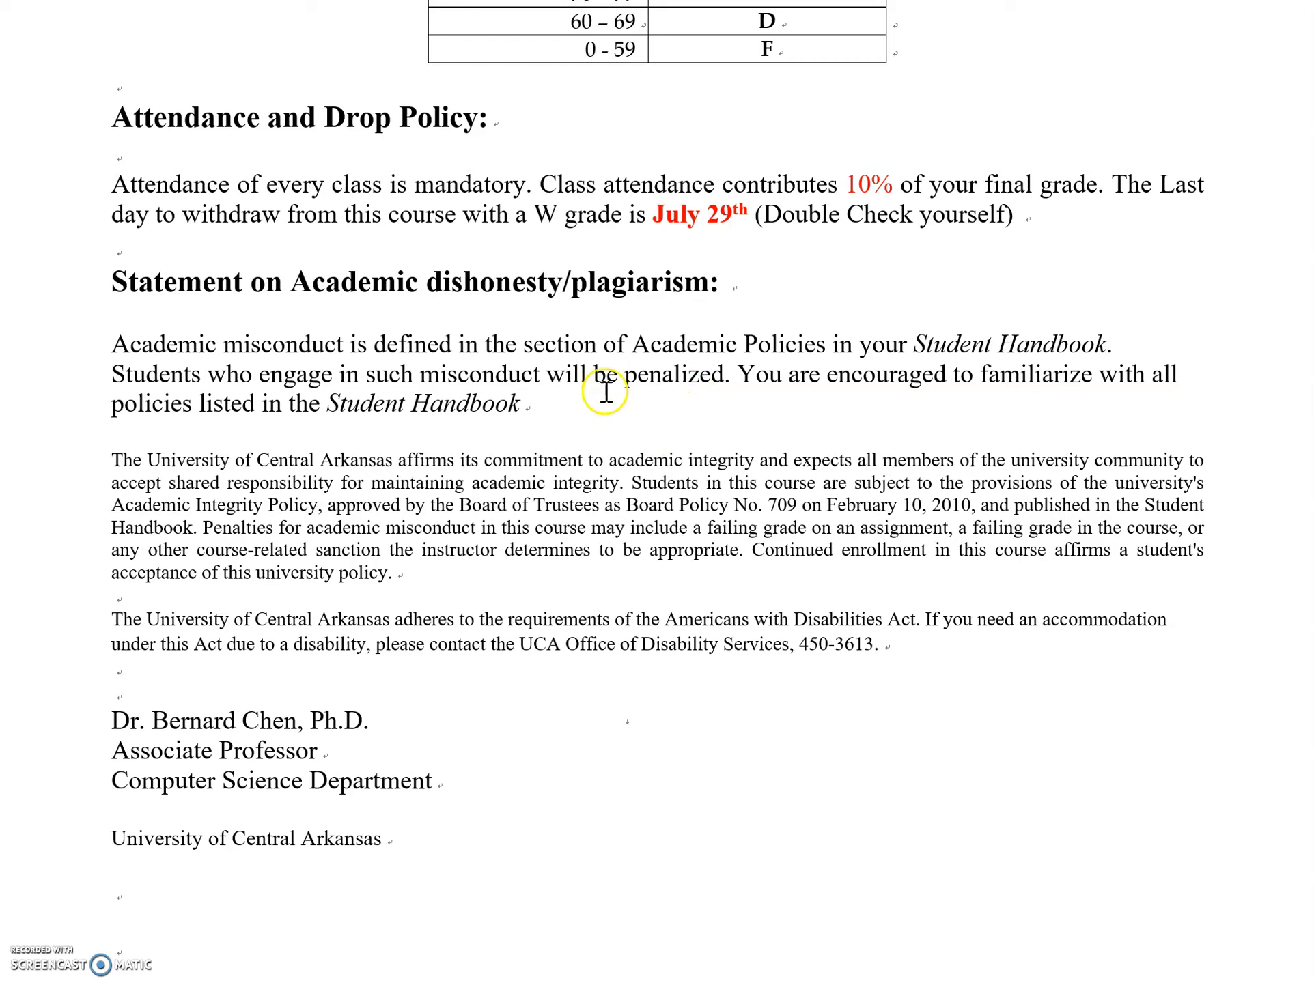
mouse_move(714, 601)
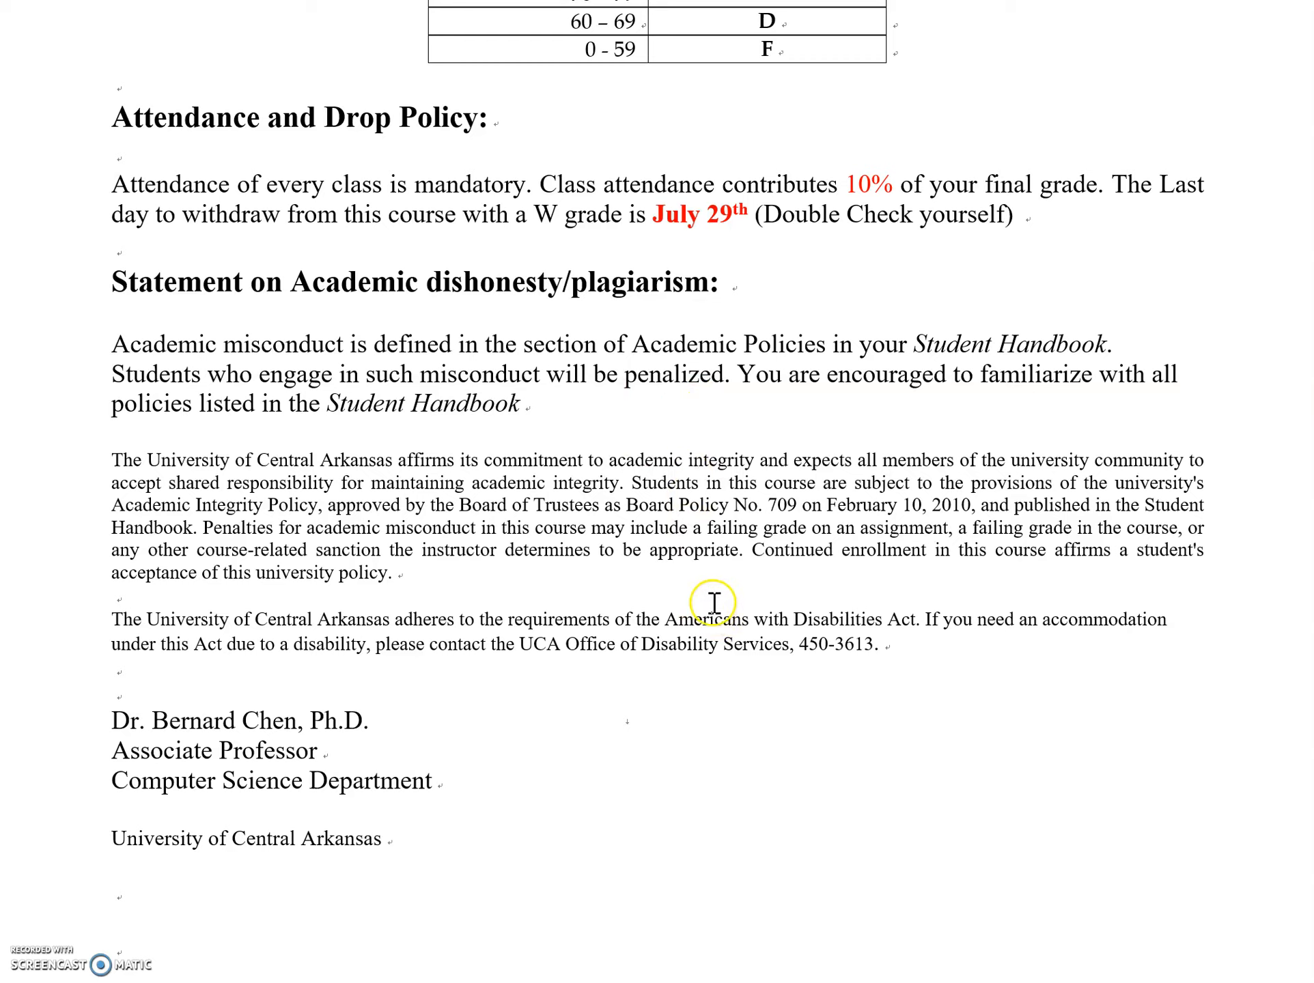